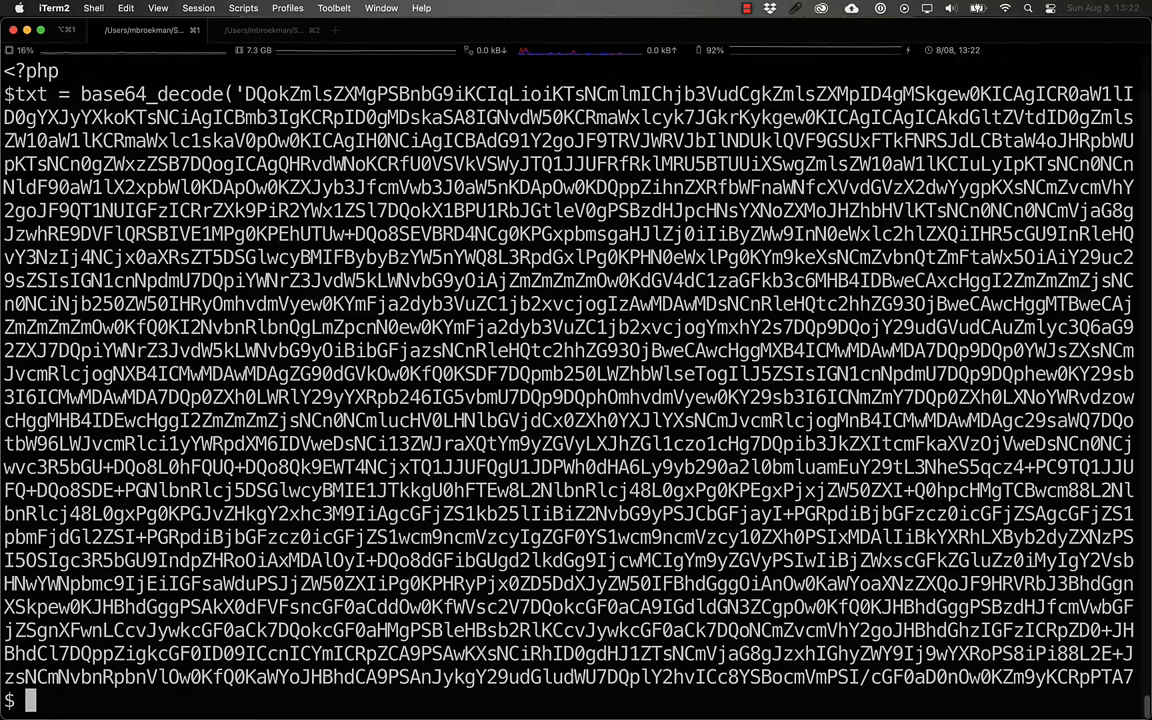
mouse_move(752, 247)
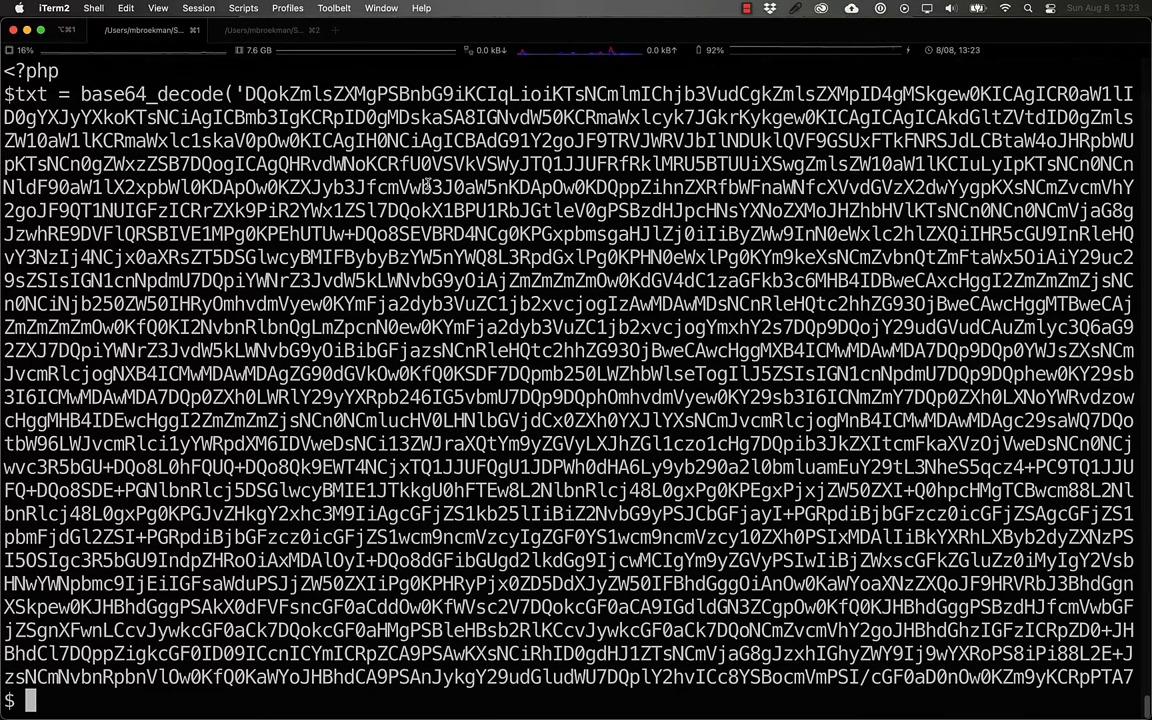
Encode 'a' with base64.py, getting YQ==, and select the result for reuse.
type("../bin")
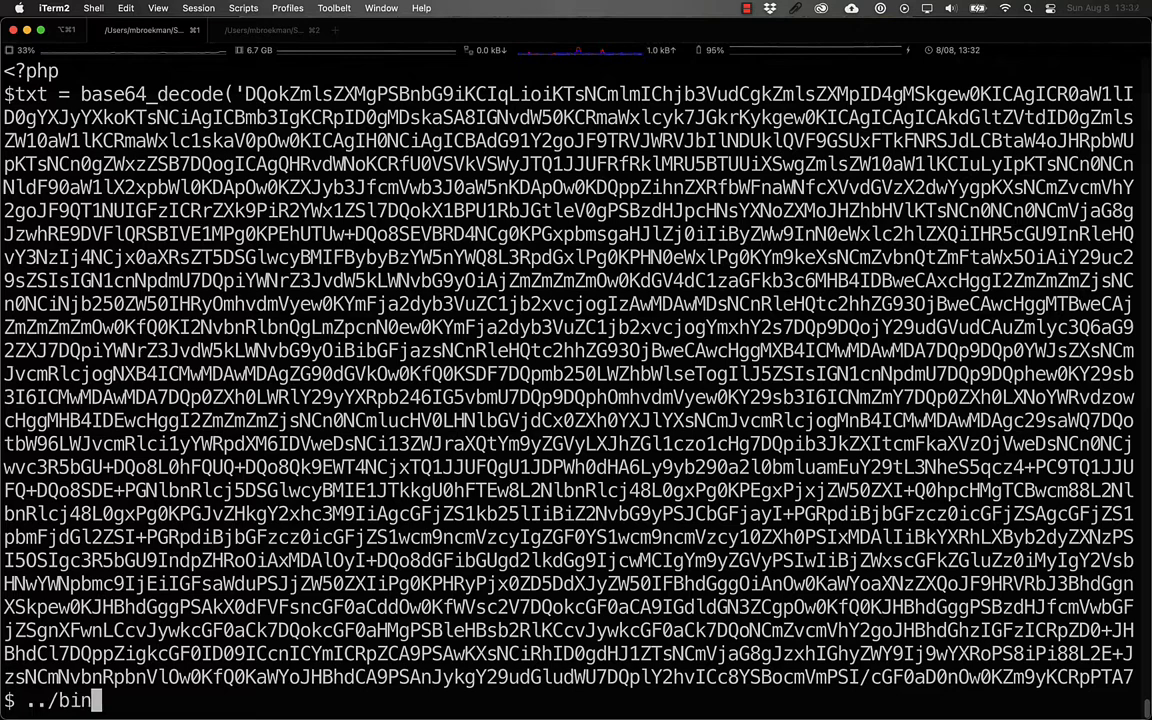
type("/base64.py --encode --arg a")
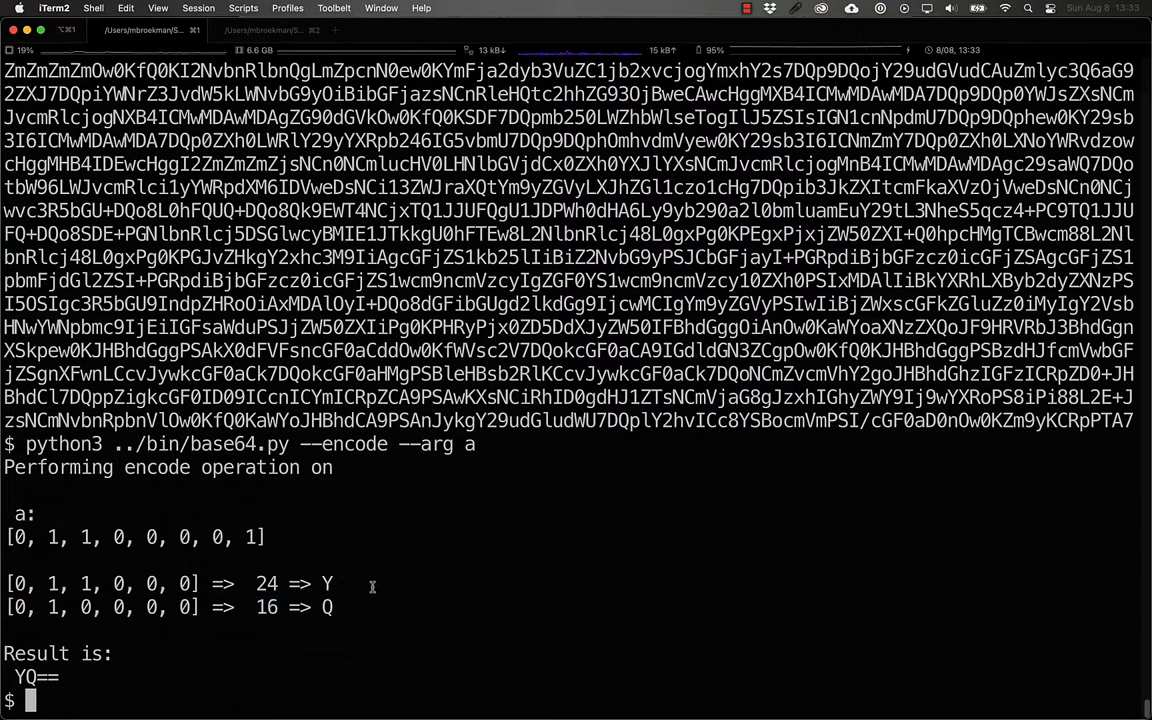
mouse_move(256, 627)
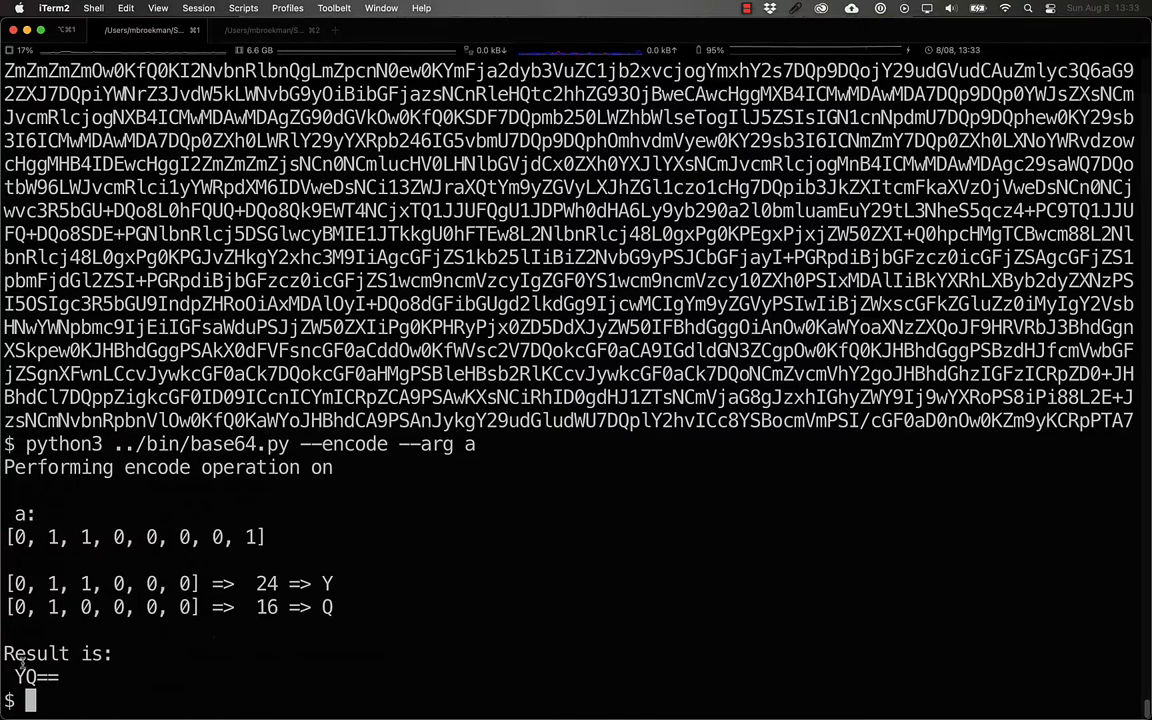
double_click(28, 678)
type("python3 ../bin/base64.py --decode --arg YQ==")
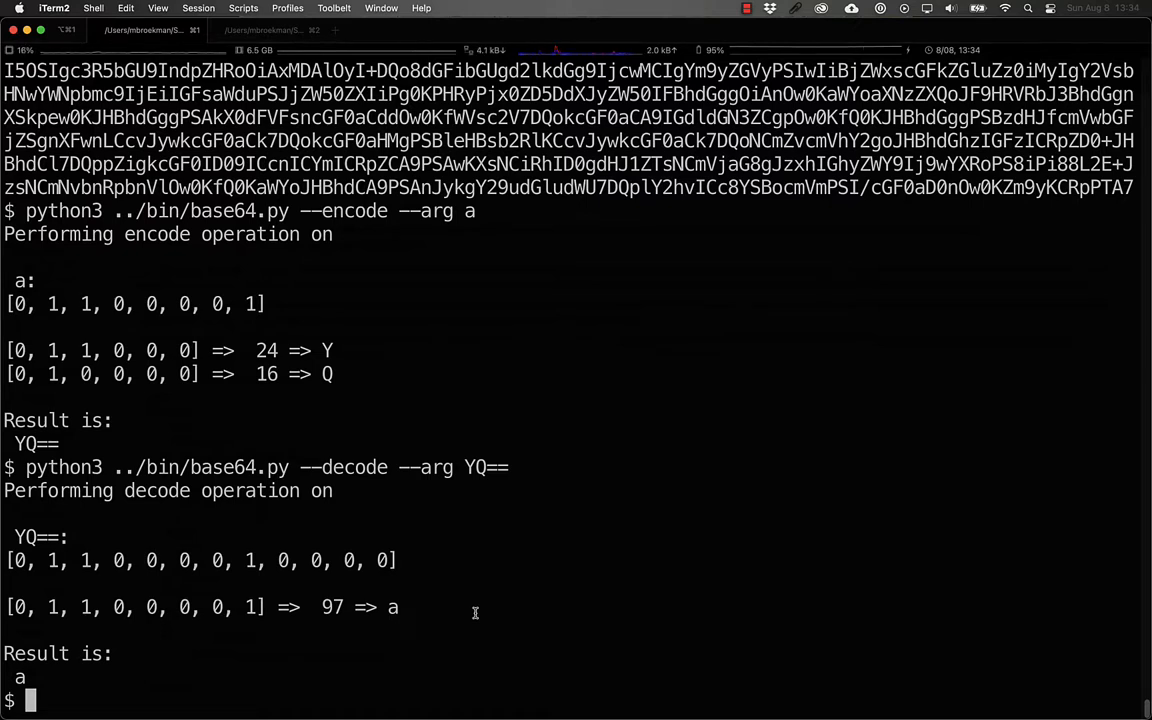
mouse_move(404, 612)
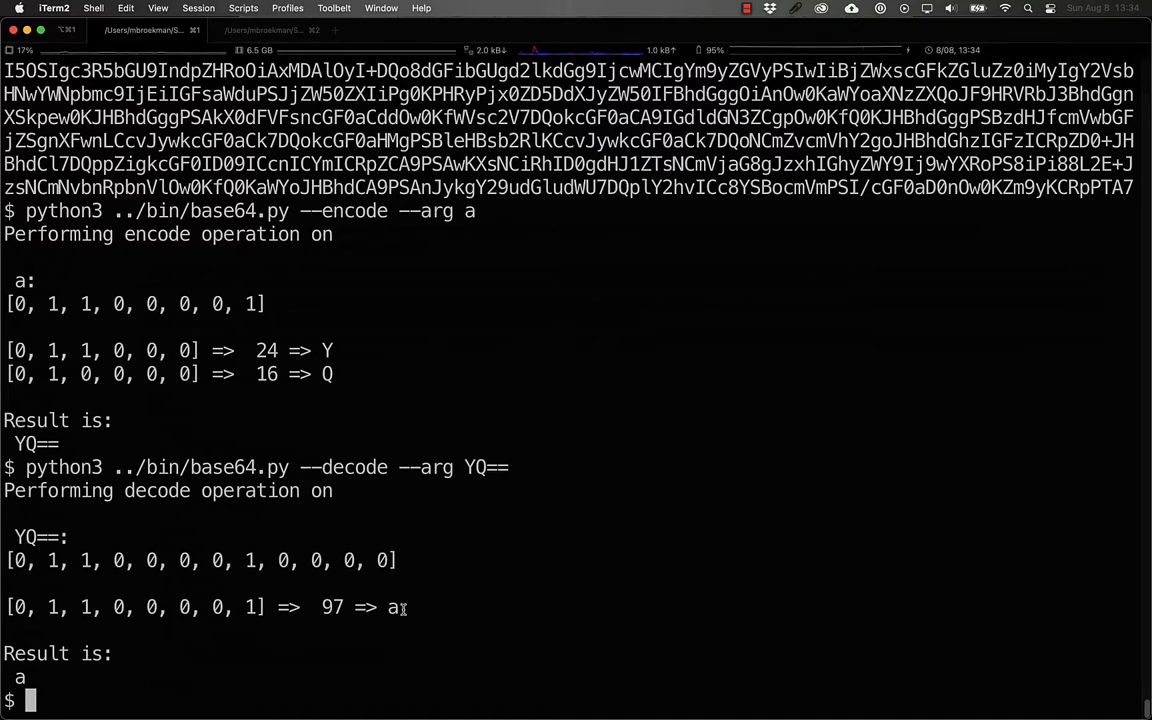
Decode YQ== back to 'a', then encode bA and bbA as YkE= and YmJB.
type("python3 ../bin/base64.py --decode --arg YQ==")
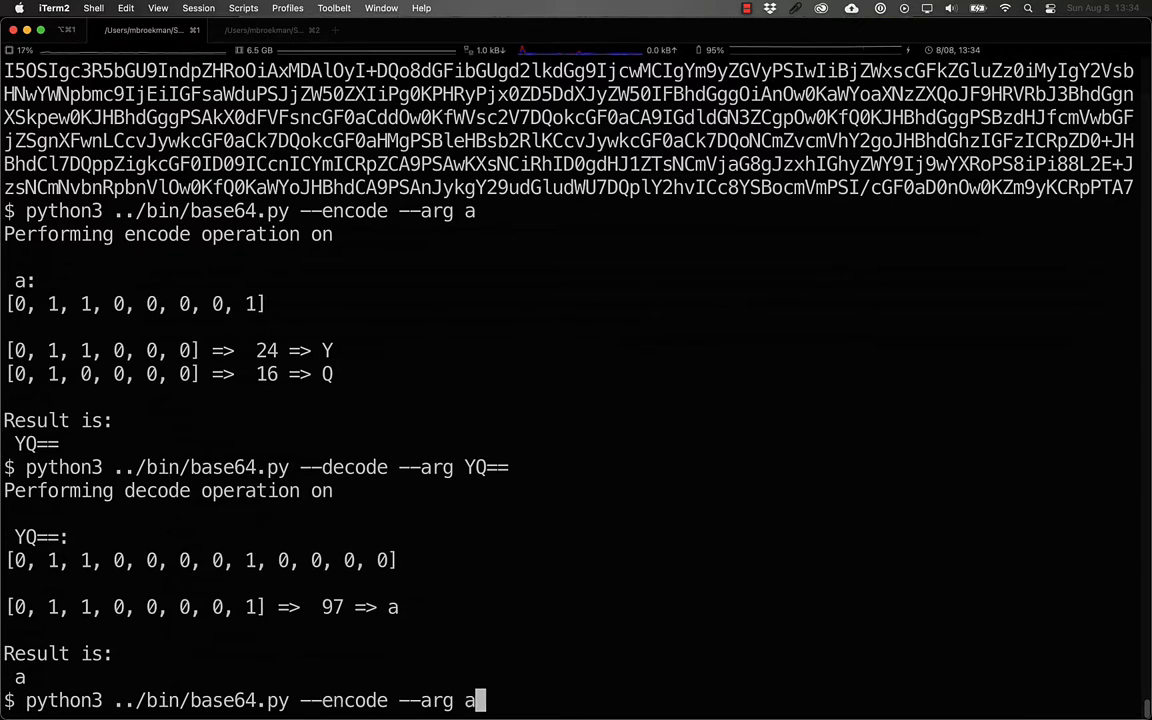
key("backspace")
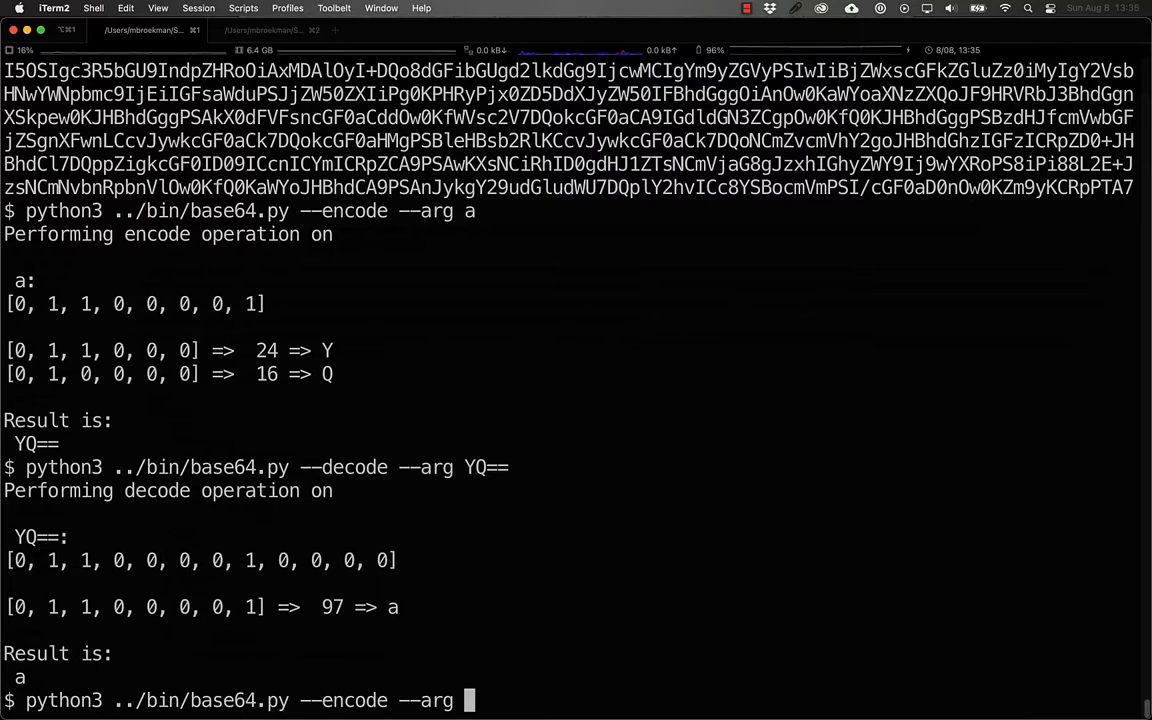
type("A")
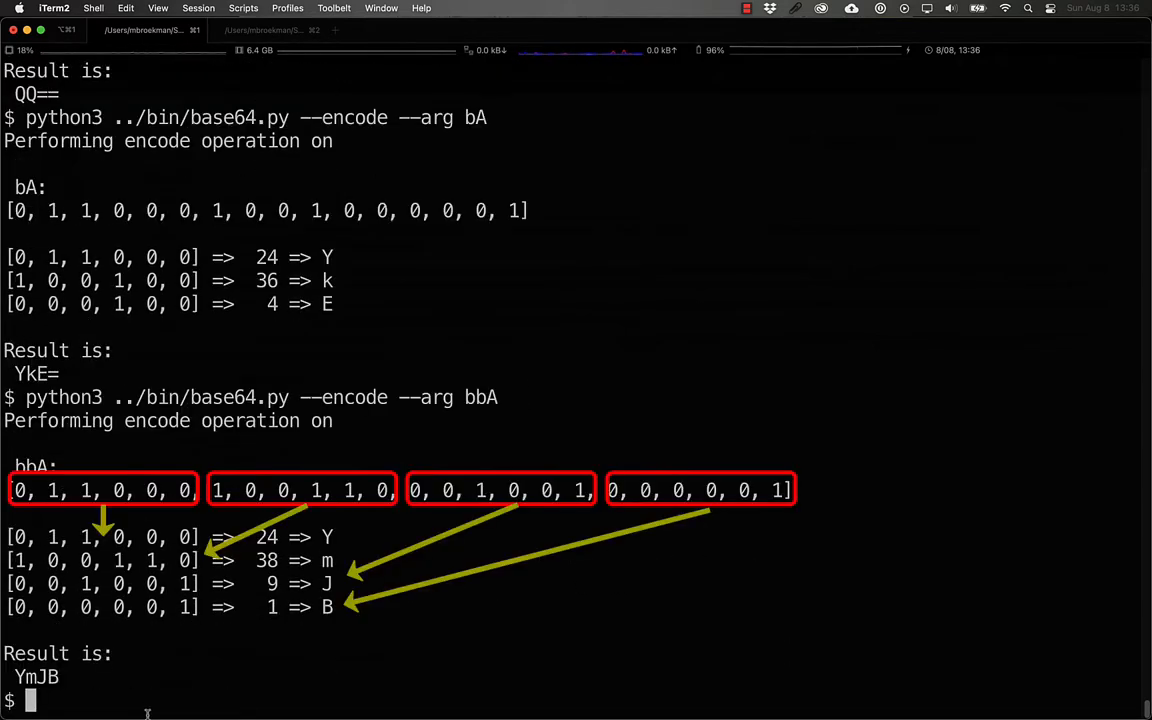
mouse_move(144, 684)
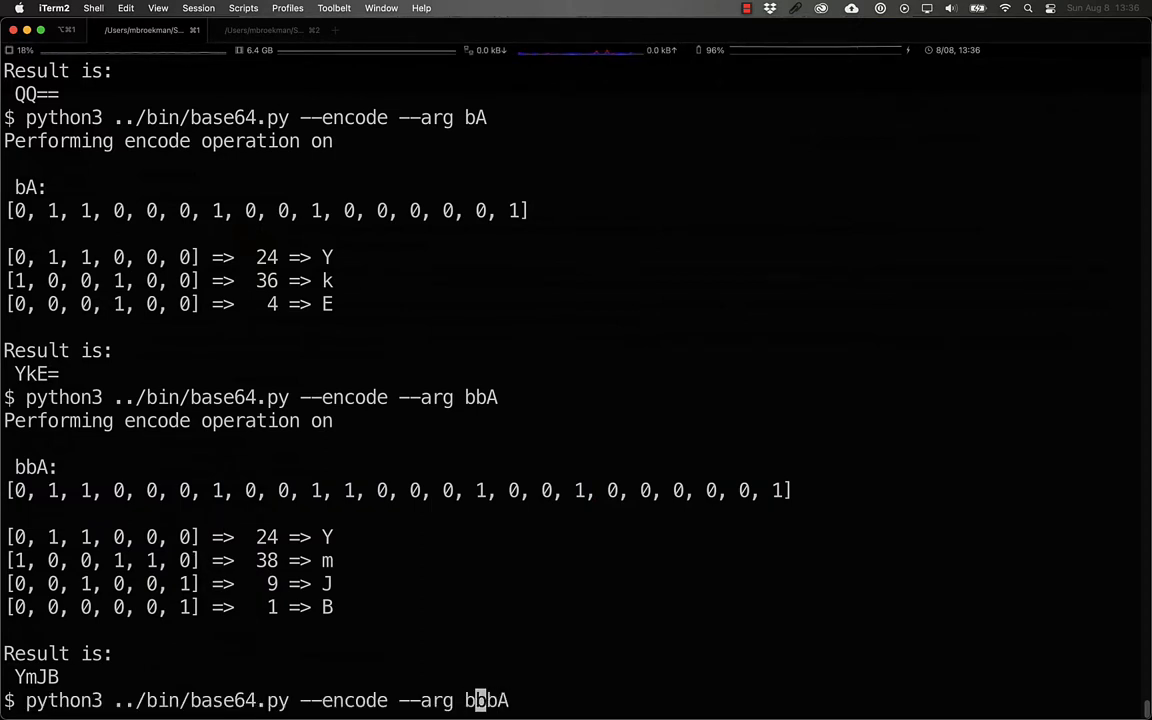
Encode bbbA, bbbbA and cccbbbA, yielding YmJiQQ==, YmJiYkE= and Y2NjYmJiQQ==.
key("Return")
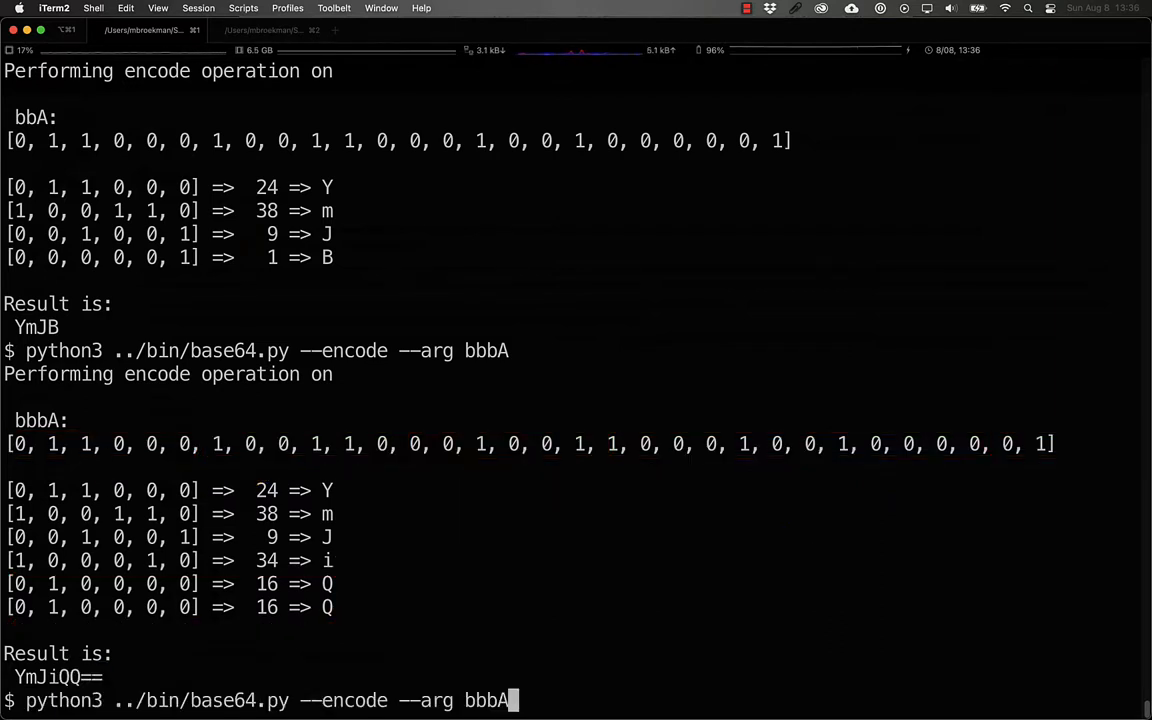
type("b")
key("Return")
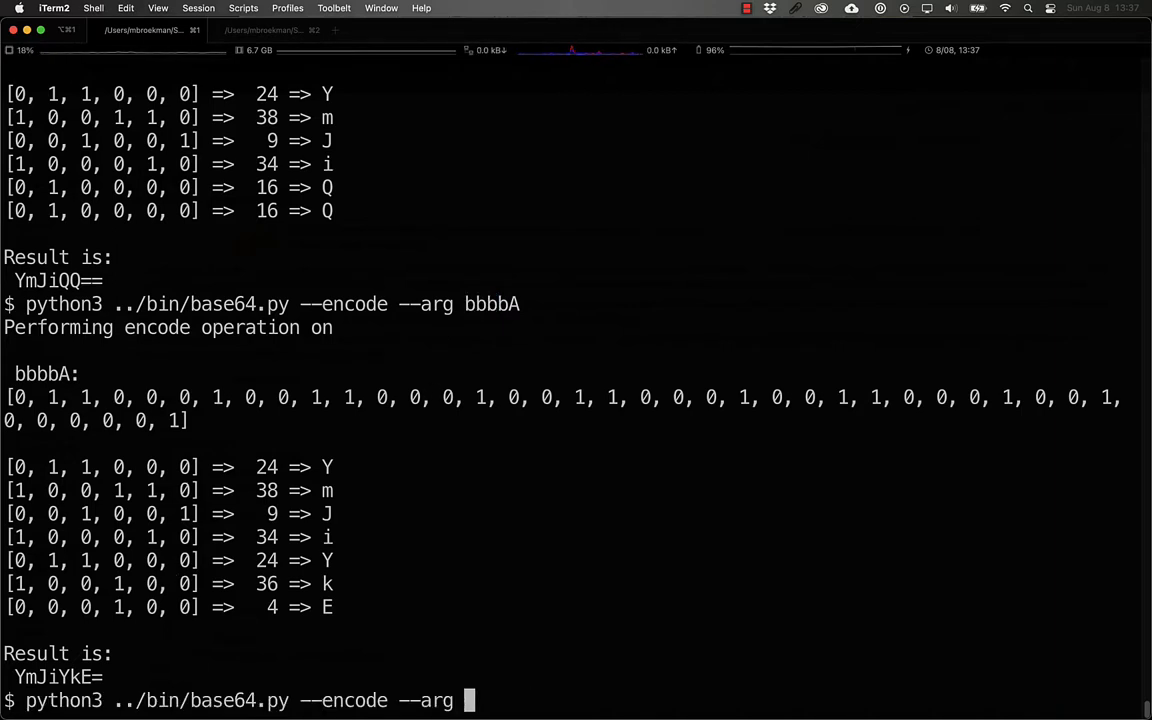
type("cccbbbA")
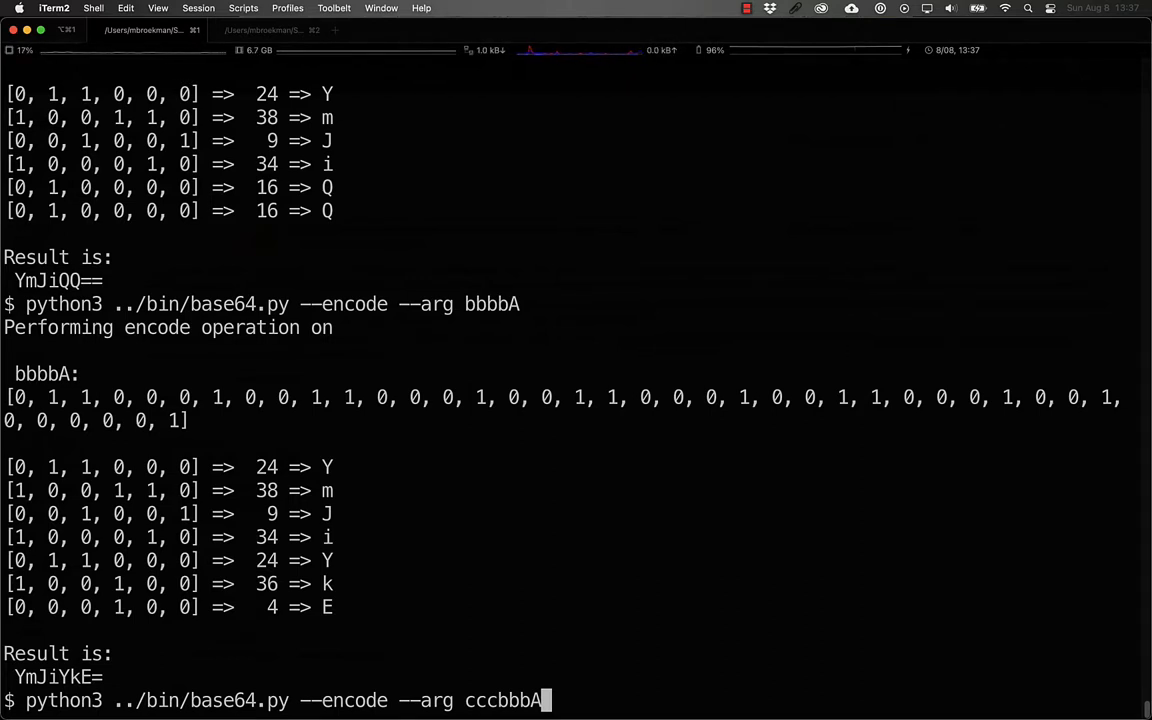
key("Return")
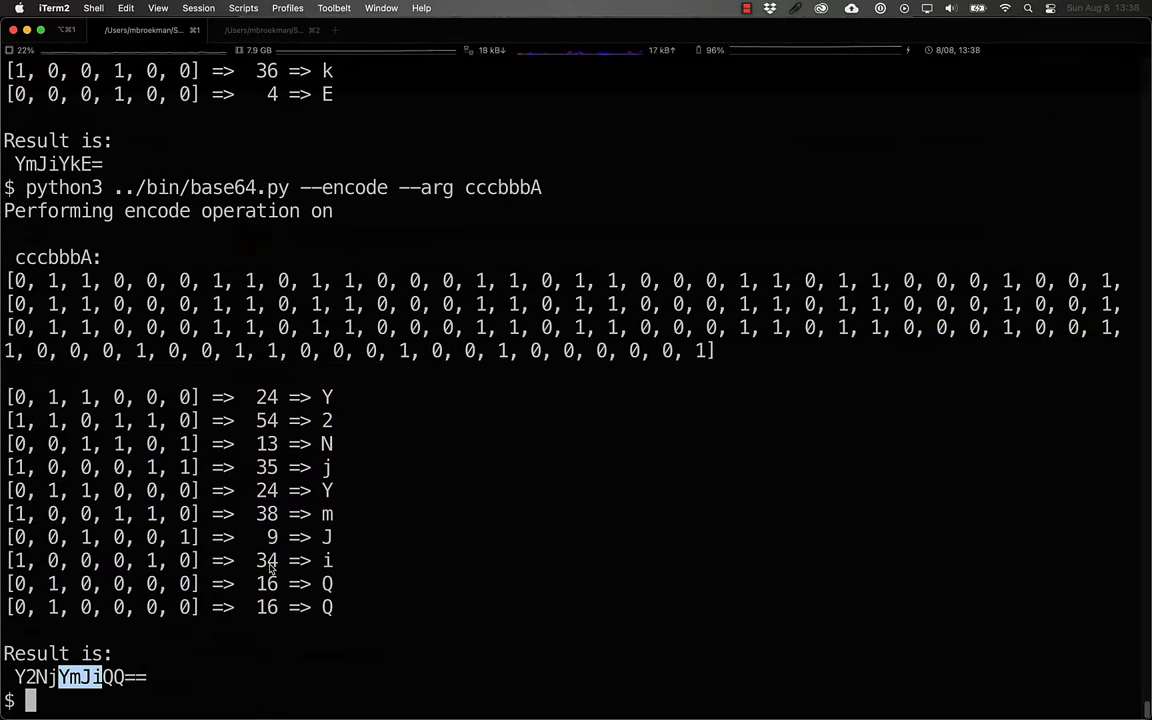
Decode aHR0cDov with base64.py and scroll to see it spell http:/.
type("python3 ../bin/base64.py --encode --arg ccc")
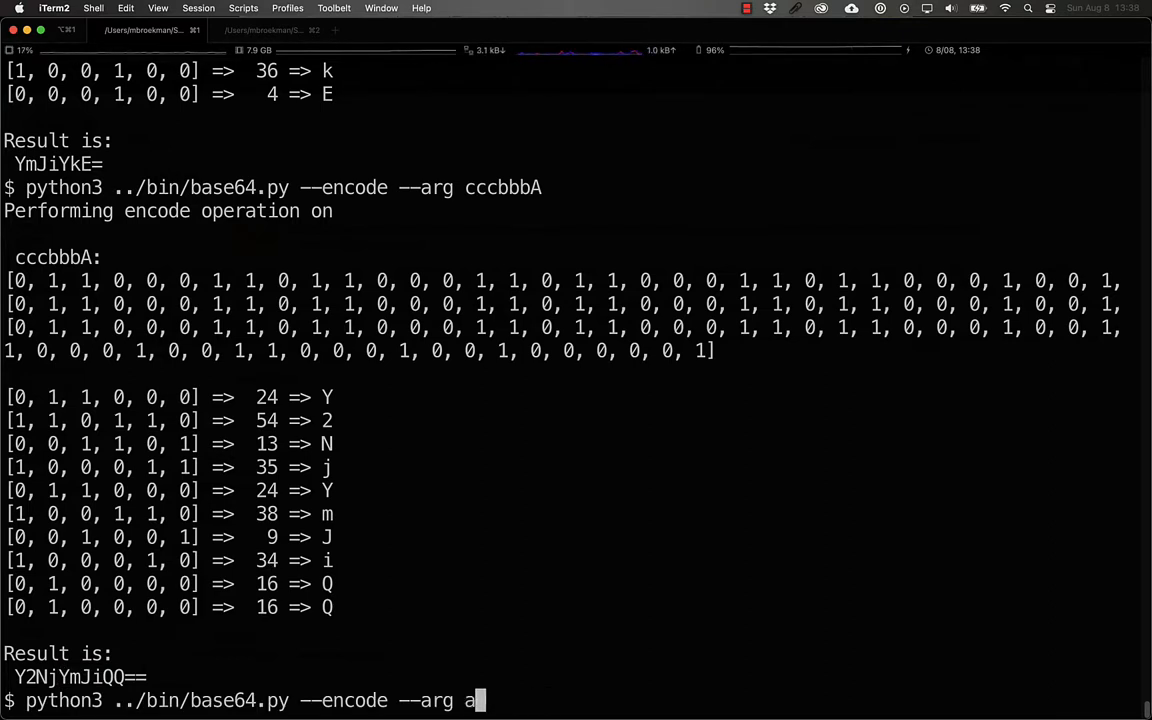
type("HR0c")
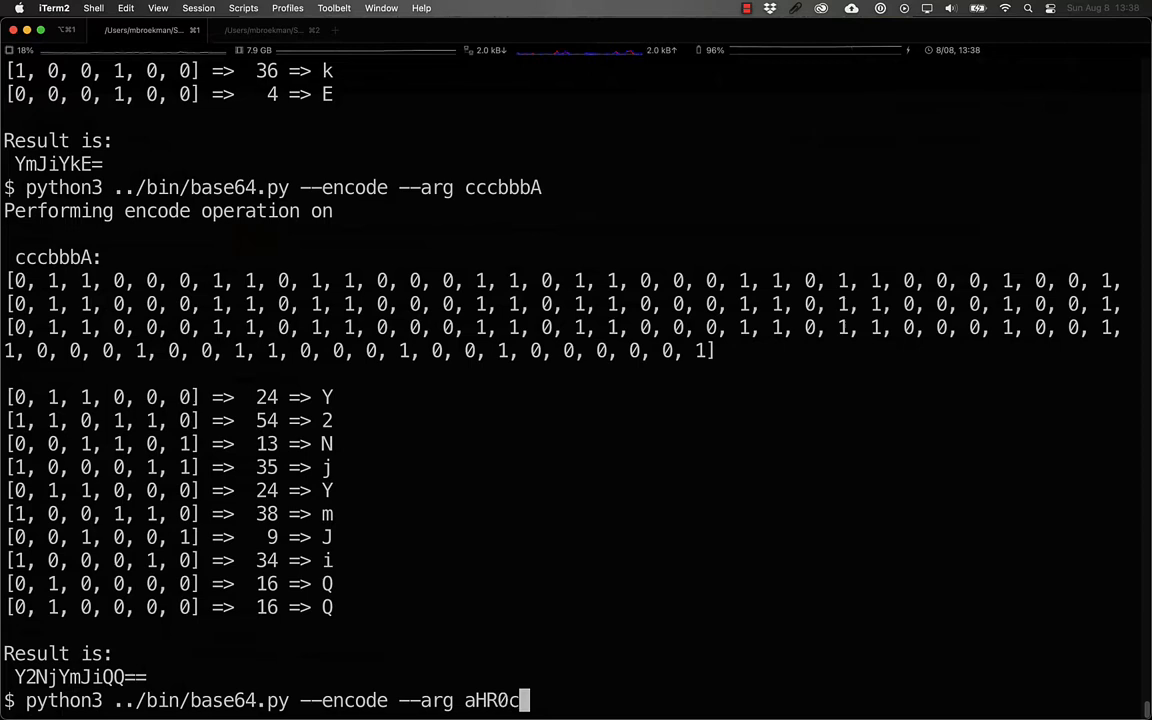
type("Dov")
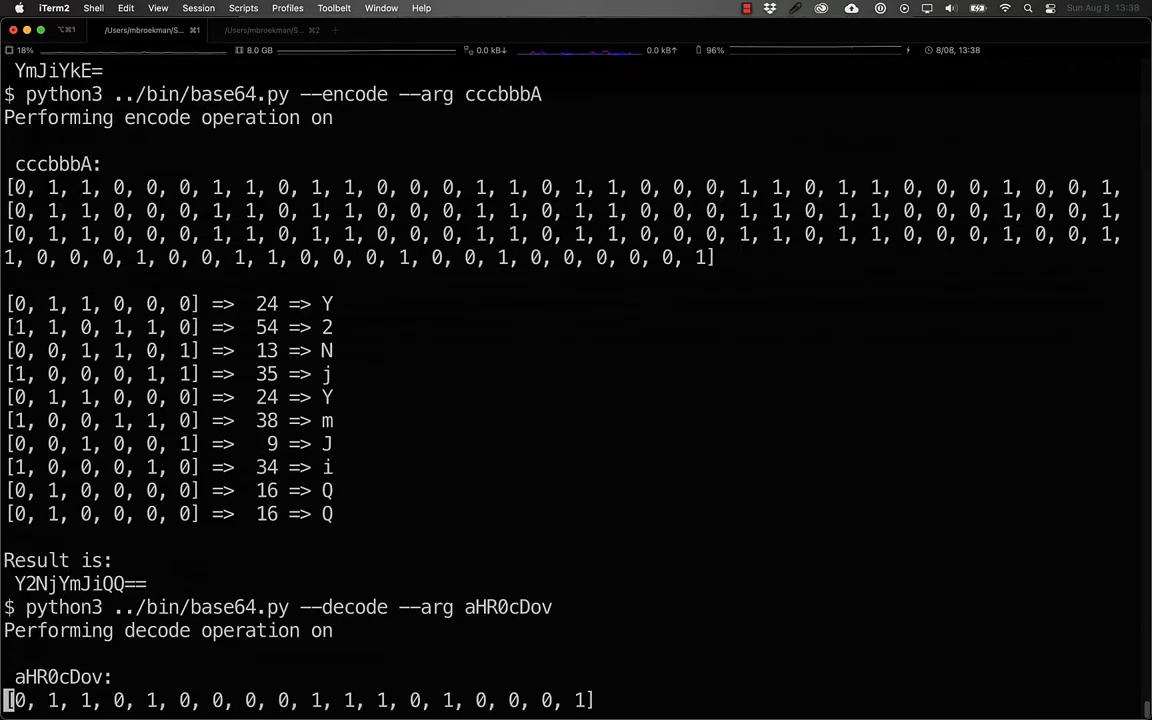
scroll("down", 3)
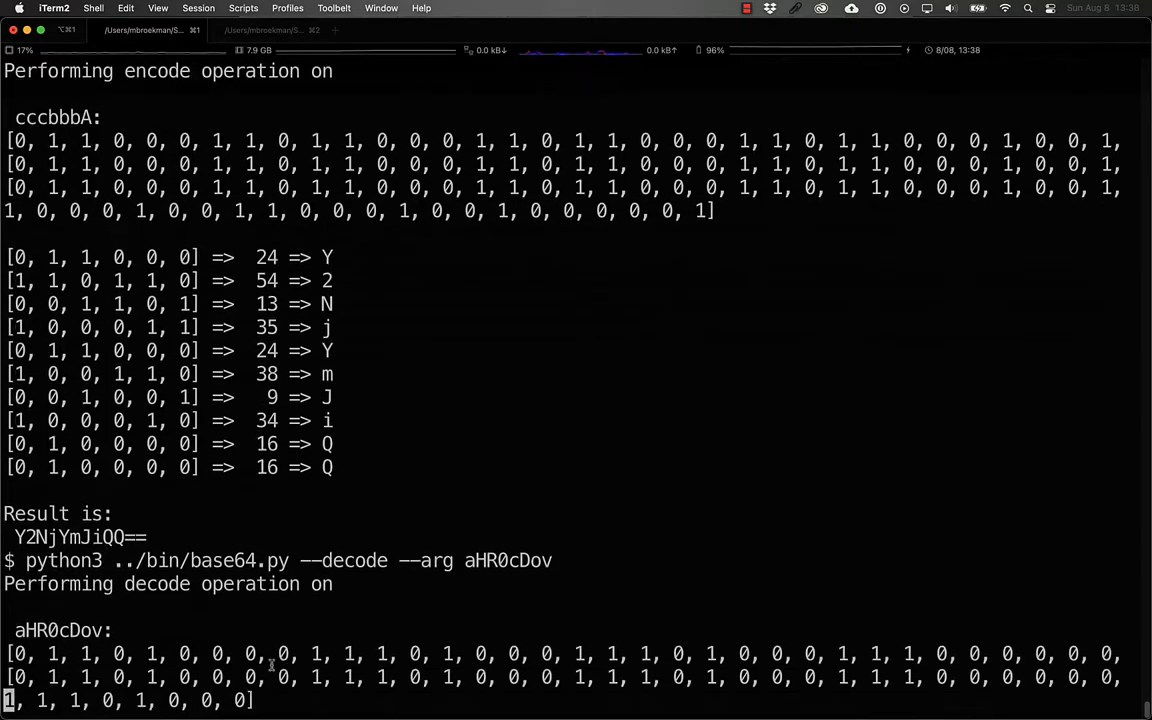
scroll("down", 3)
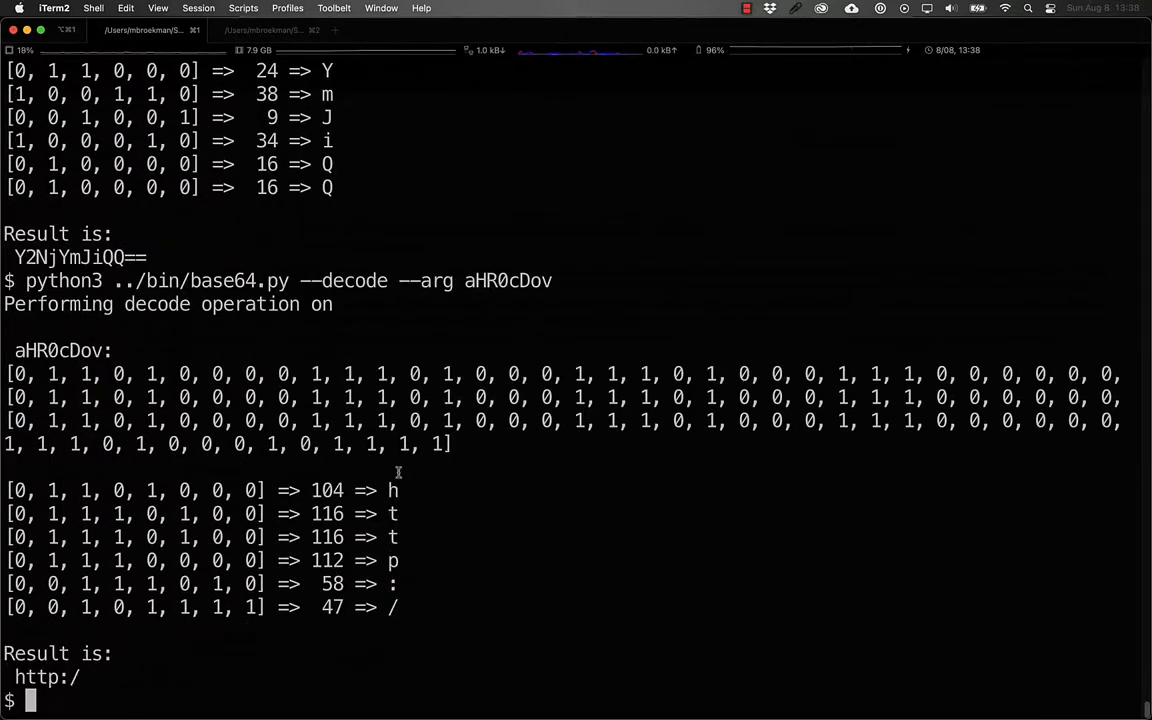
mouse_move(403, 615)
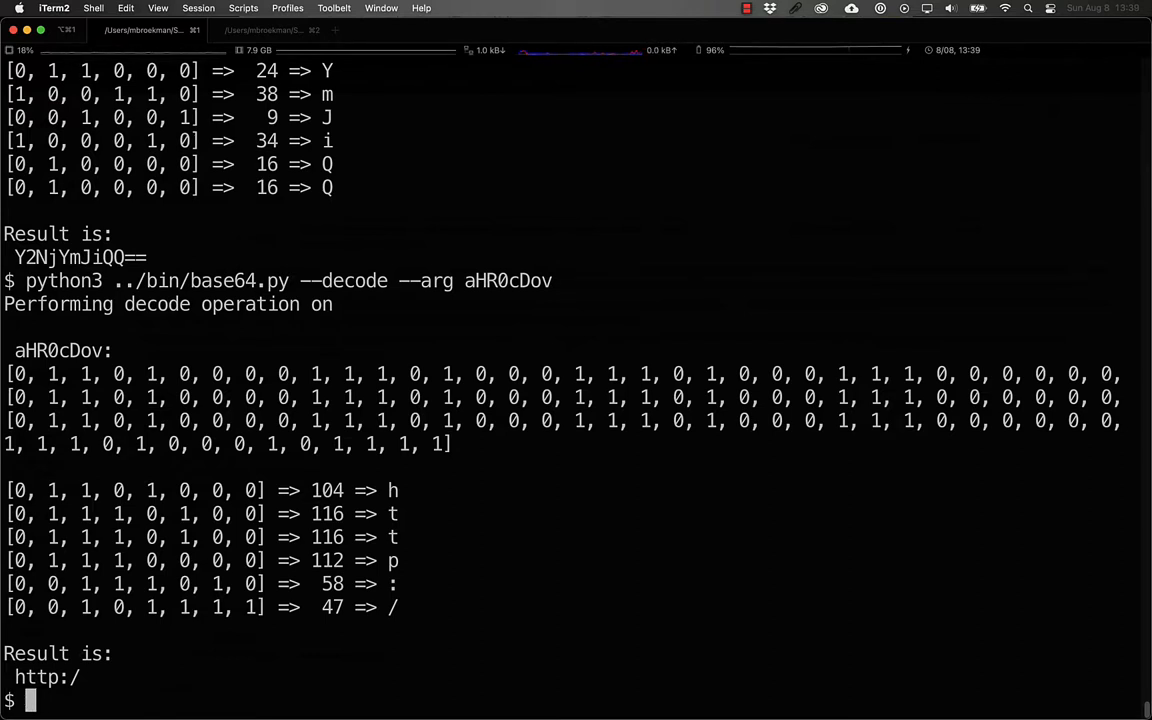
Type $foo=base64_decode("aHR0cDov..." at the shell prompt.
type("$foo=base")
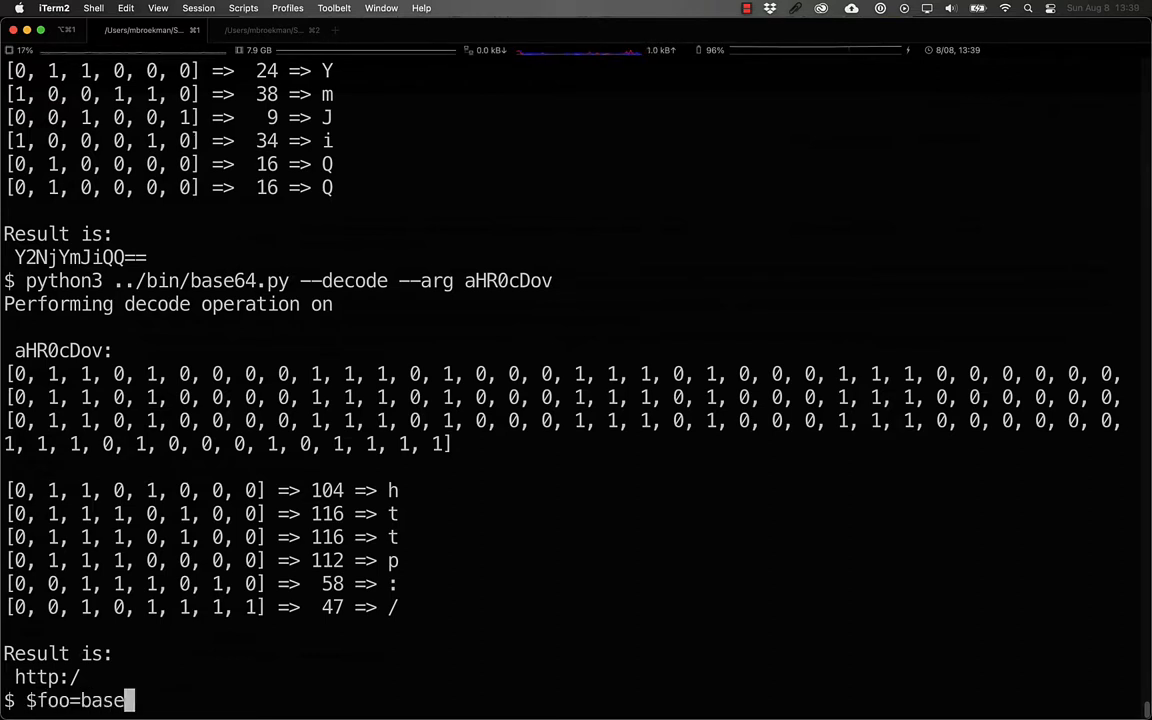
type("64_decode(")
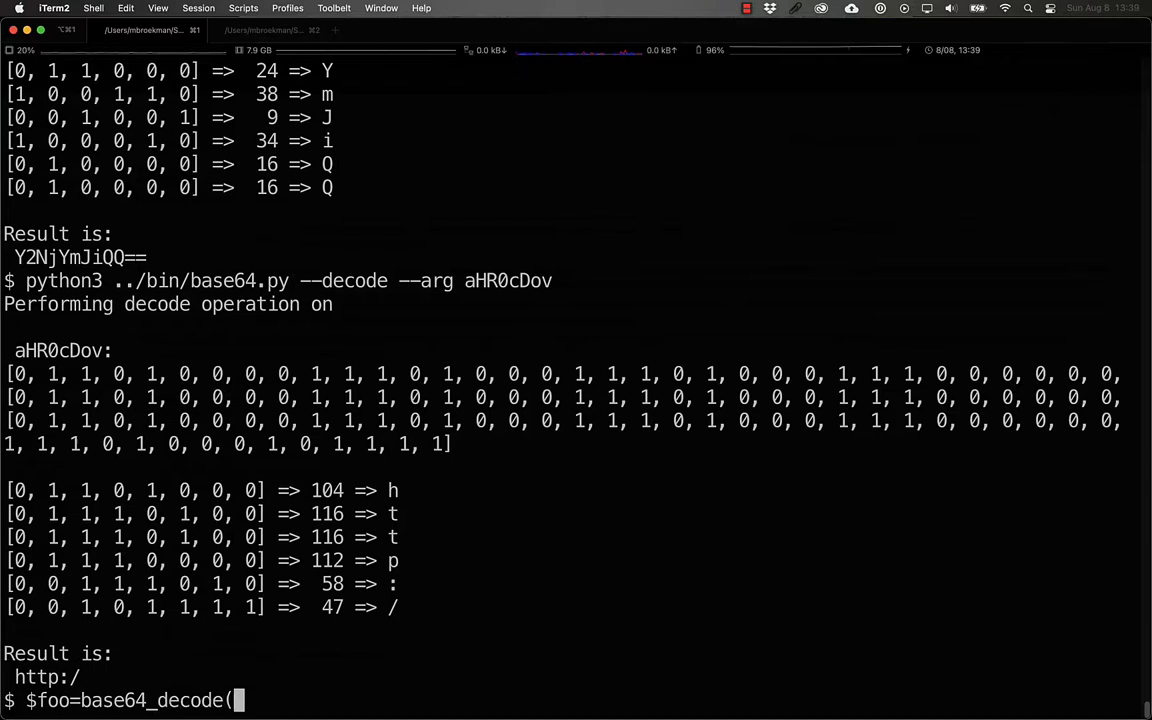
type("\"aHR0cDov")
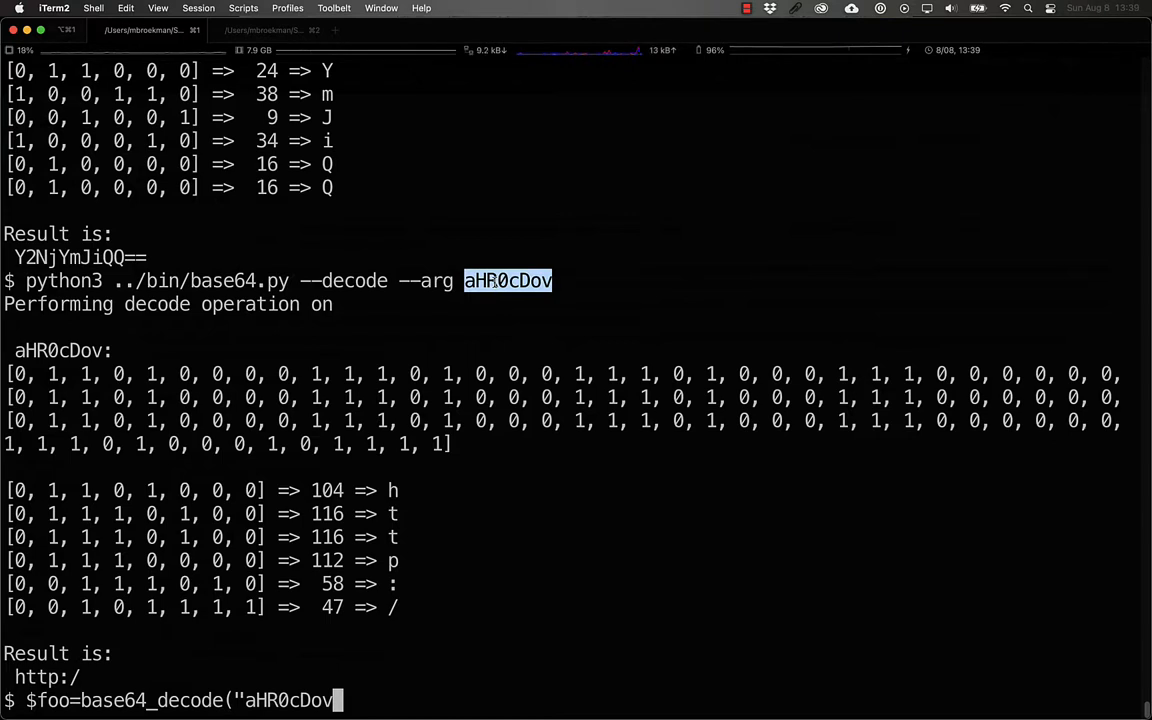
type("...\");")
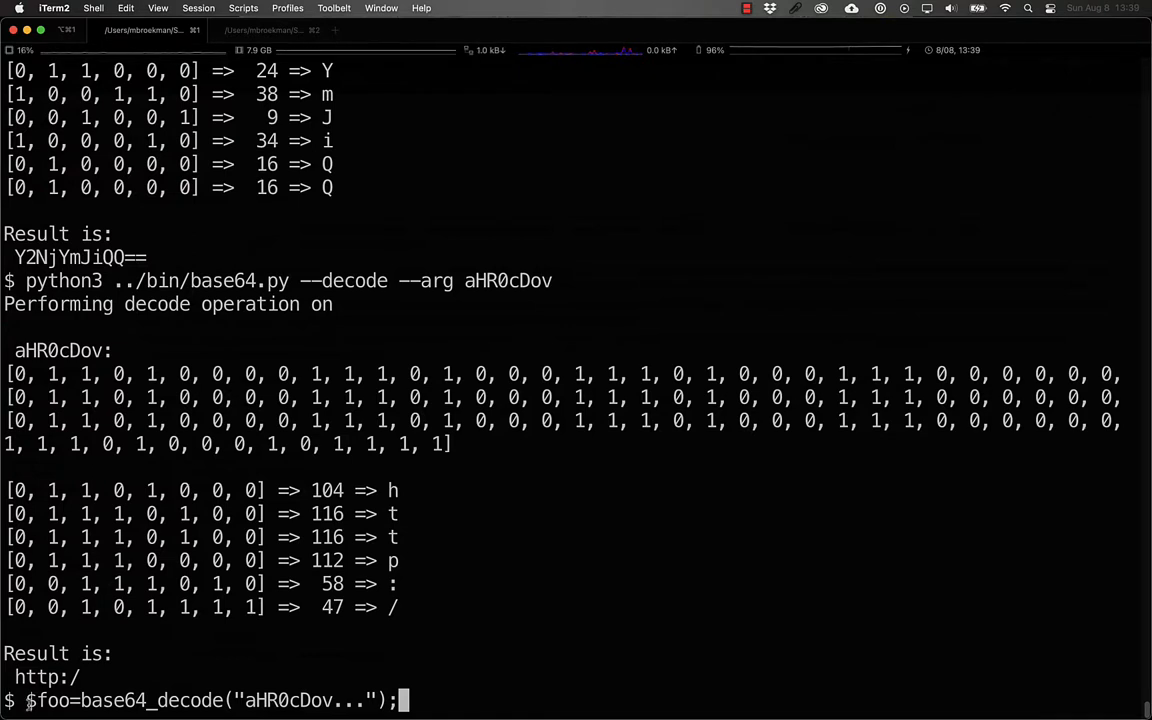
Highlight $foo, then submit the PHP line to get a new empty prompt.
double_click(47, 700)
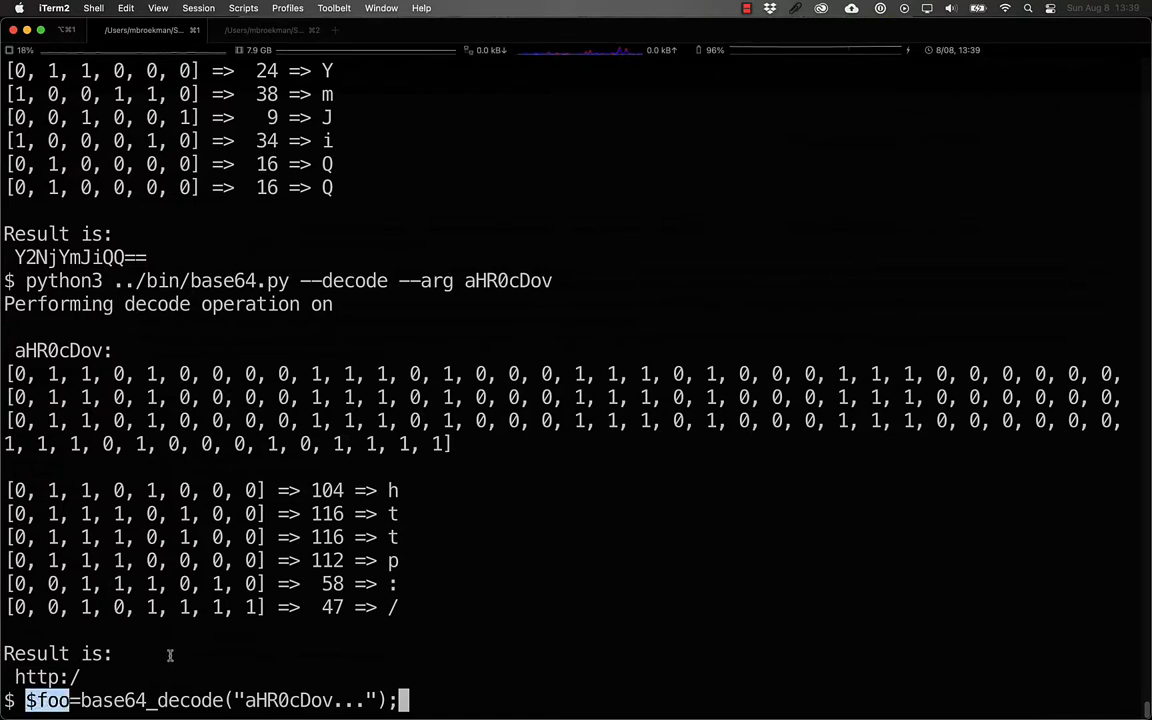
key("Return")
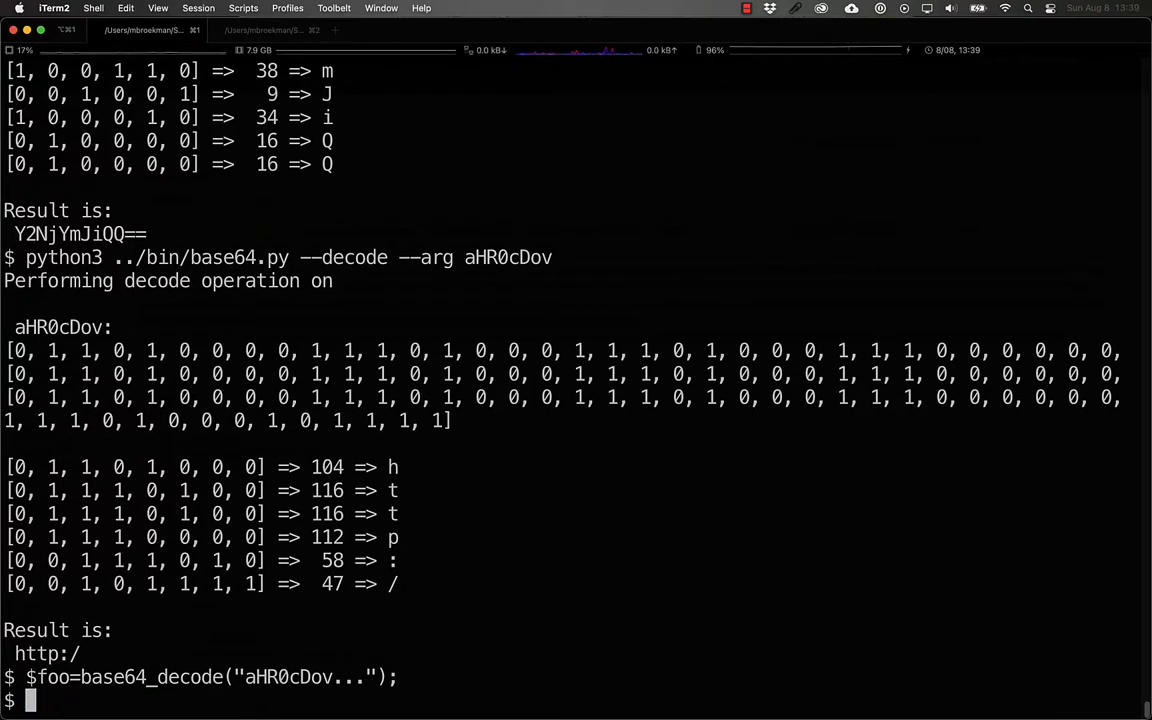
Encode md5, ord and chr with base64.py, producing bWQ1, b3Jk and Y2hy.
type("python3 ../bin/base64.py --decode --arg aHR")
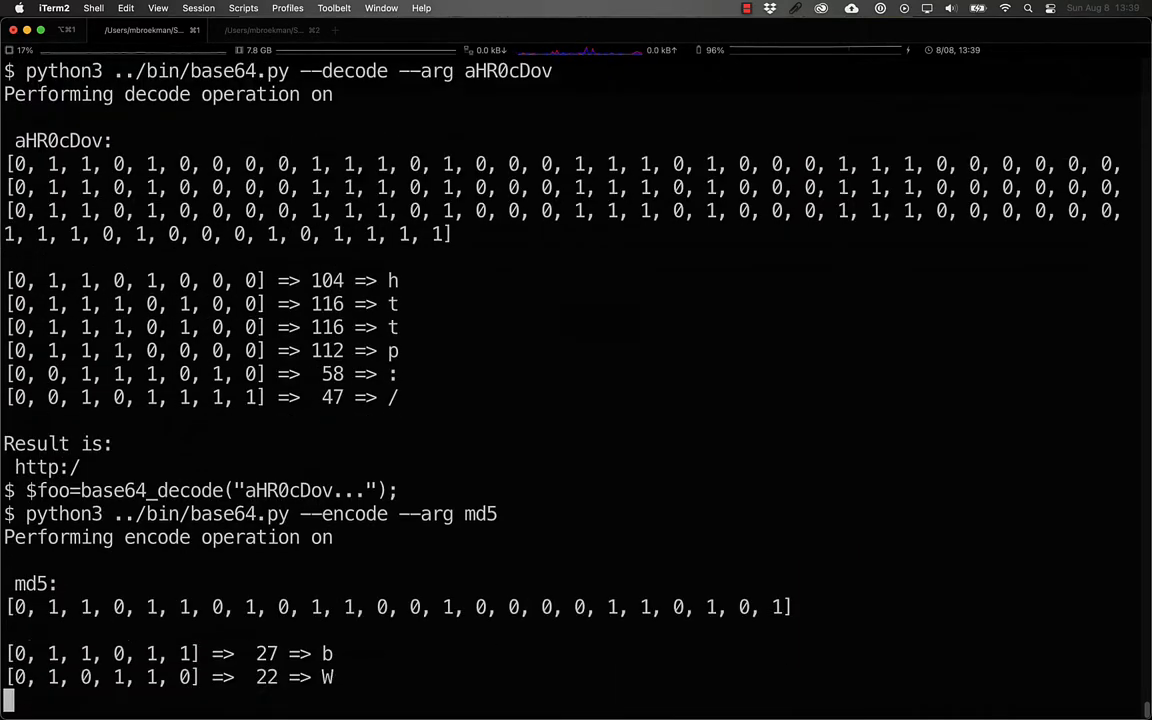
scroll("down", 3)
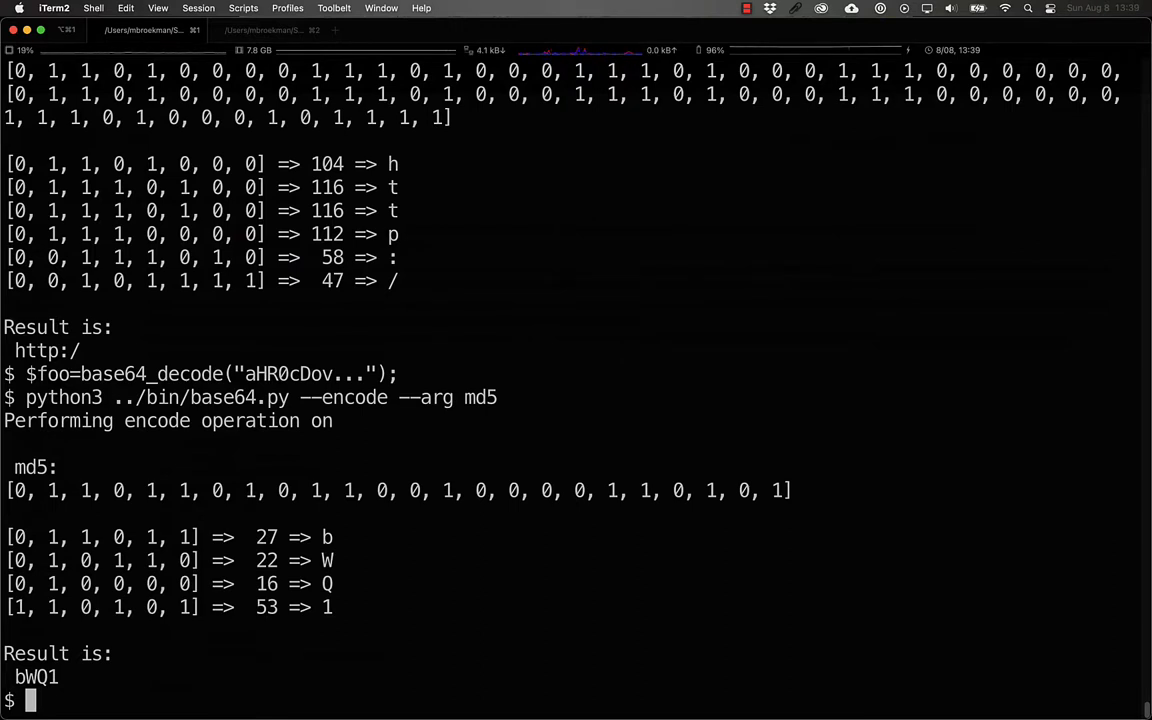
type("python3 ../bin/base64.py --encode --arg o")
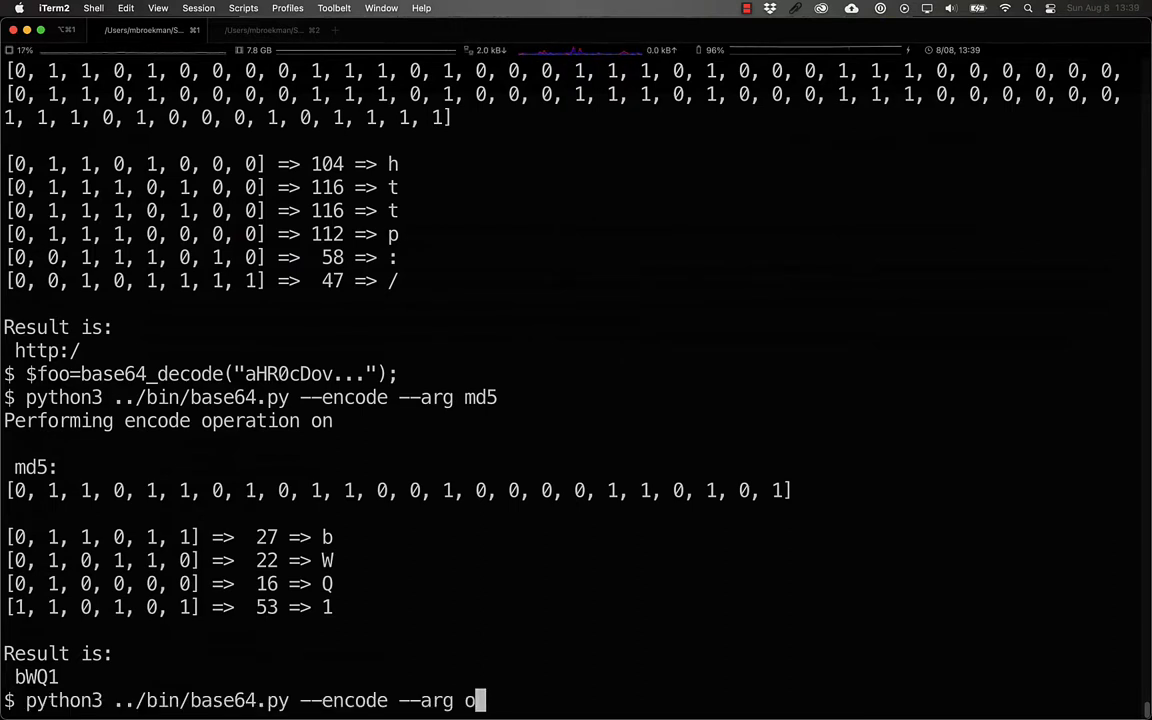
type("rd")
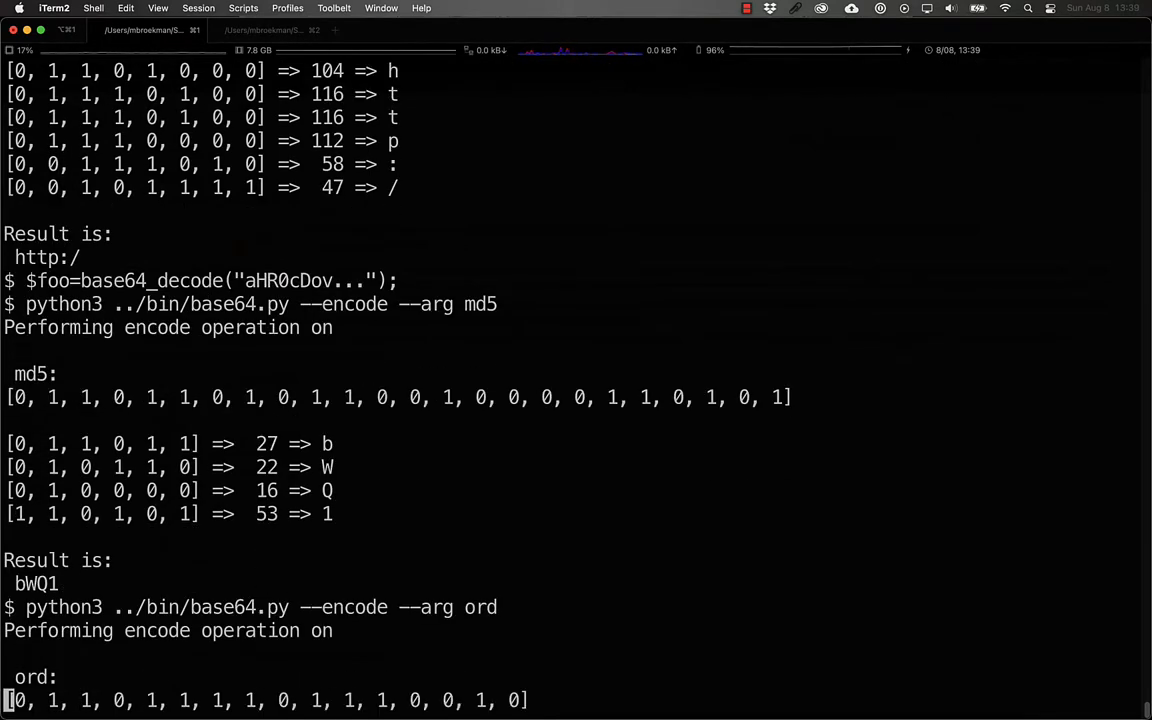
scroll("down", 3)
type("python3 ../bin/base64.py --encode --arg chr")
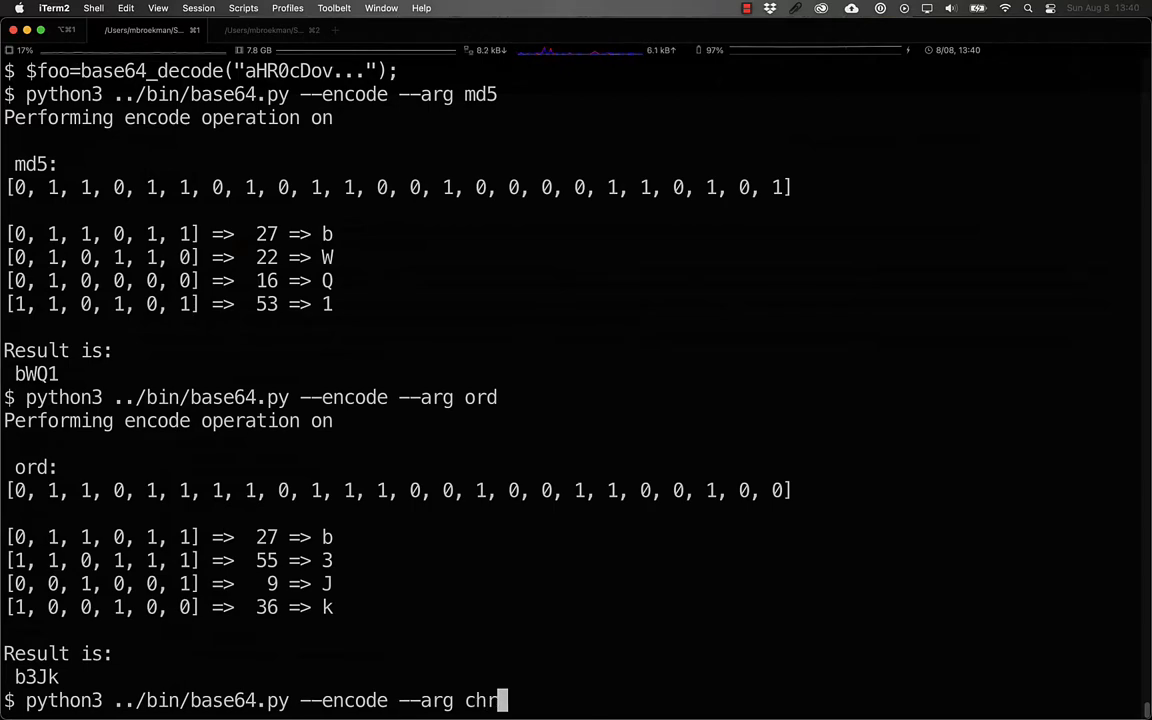
key("Return")
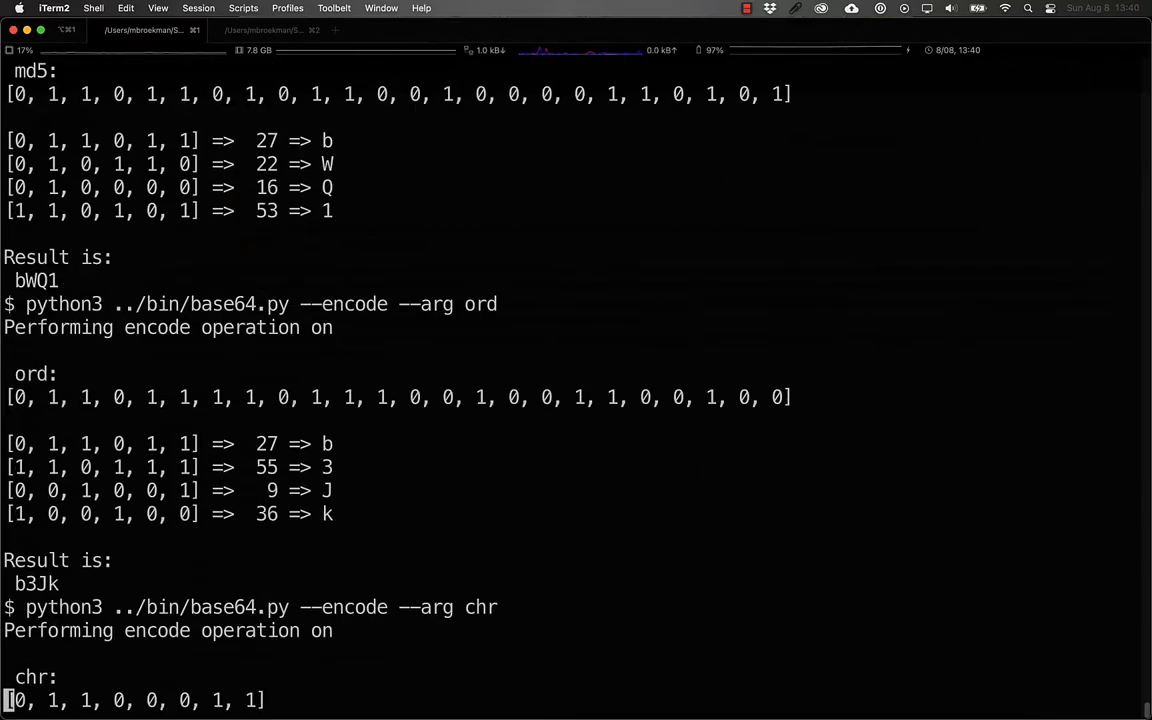
scroll("down", 3)
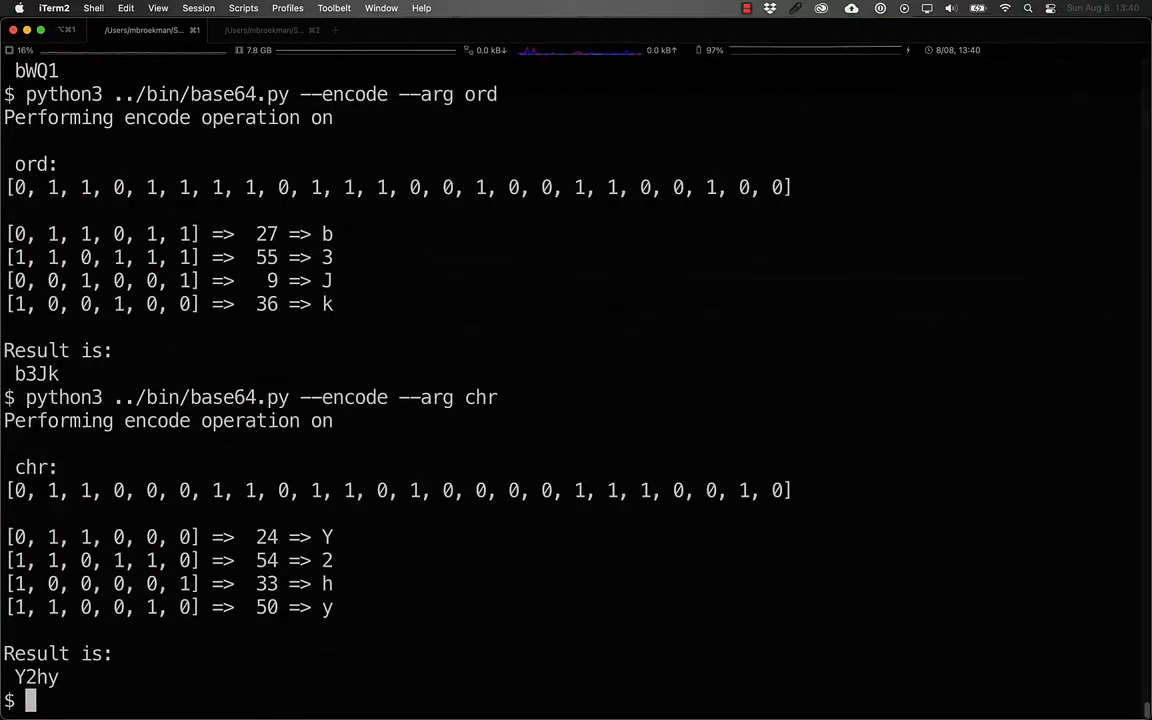
type("python3 ../bin/base64.py --encode --arg chr")
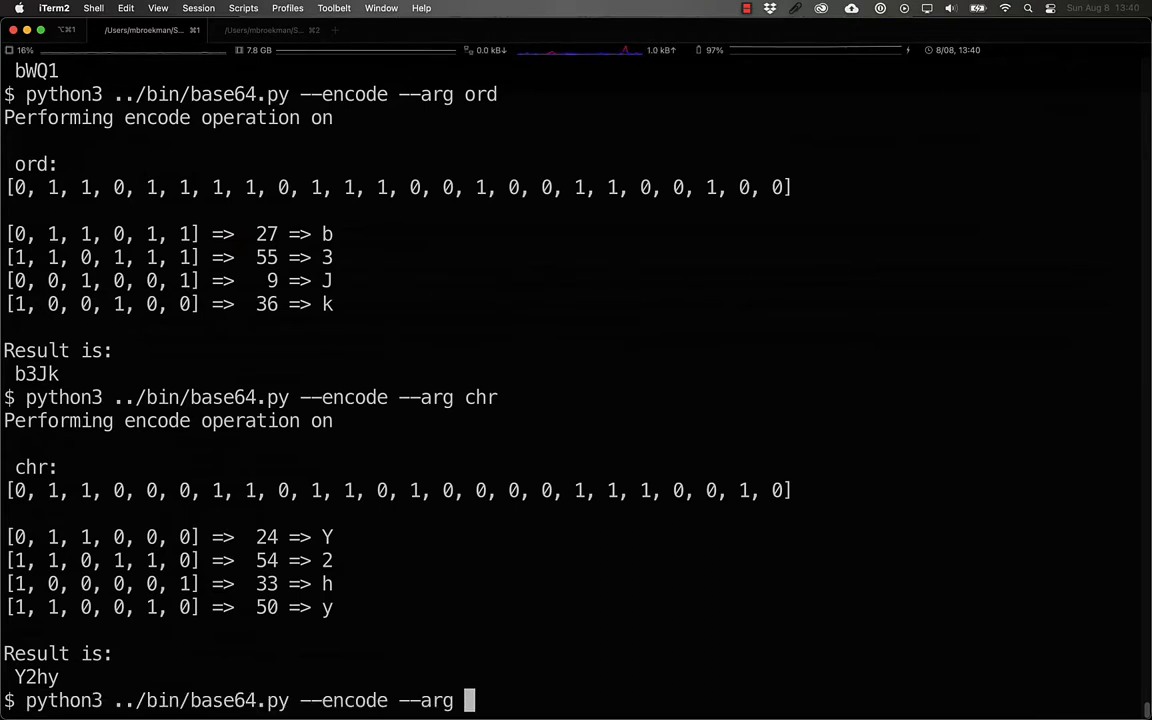
Encode strlen, strrev and str_rot13 as c3RybGVu, c3RycmV2 and c3RyX3JvdDEz.
type("strl")
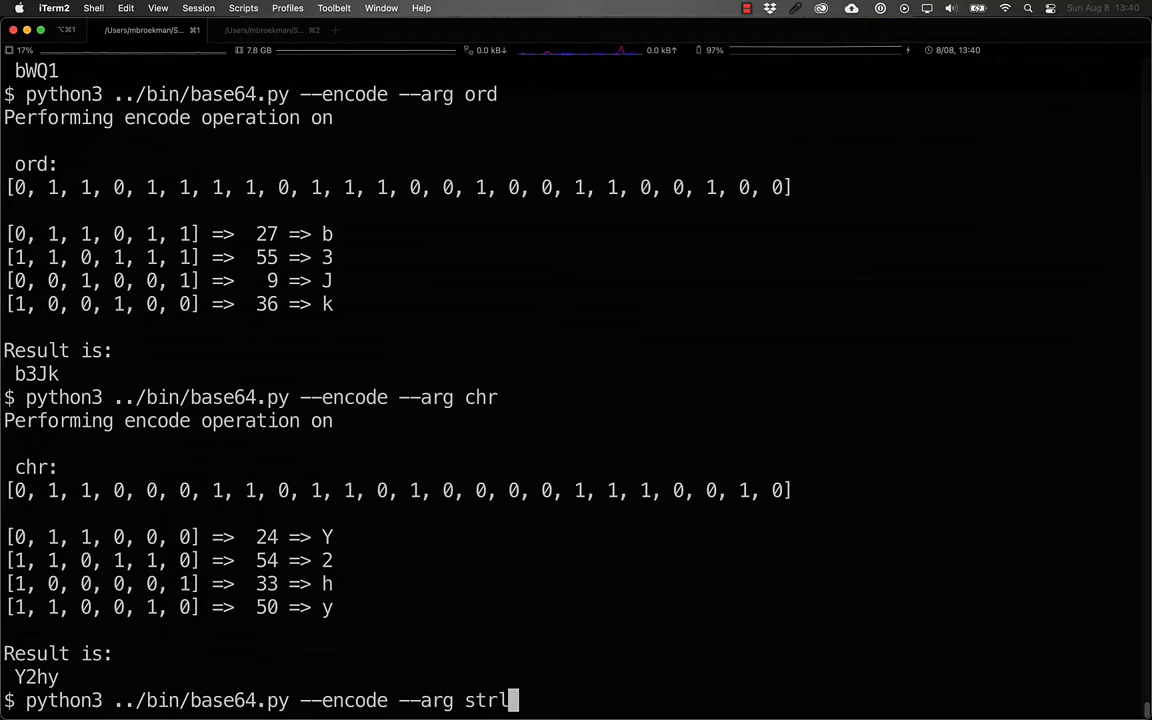
key("Return")
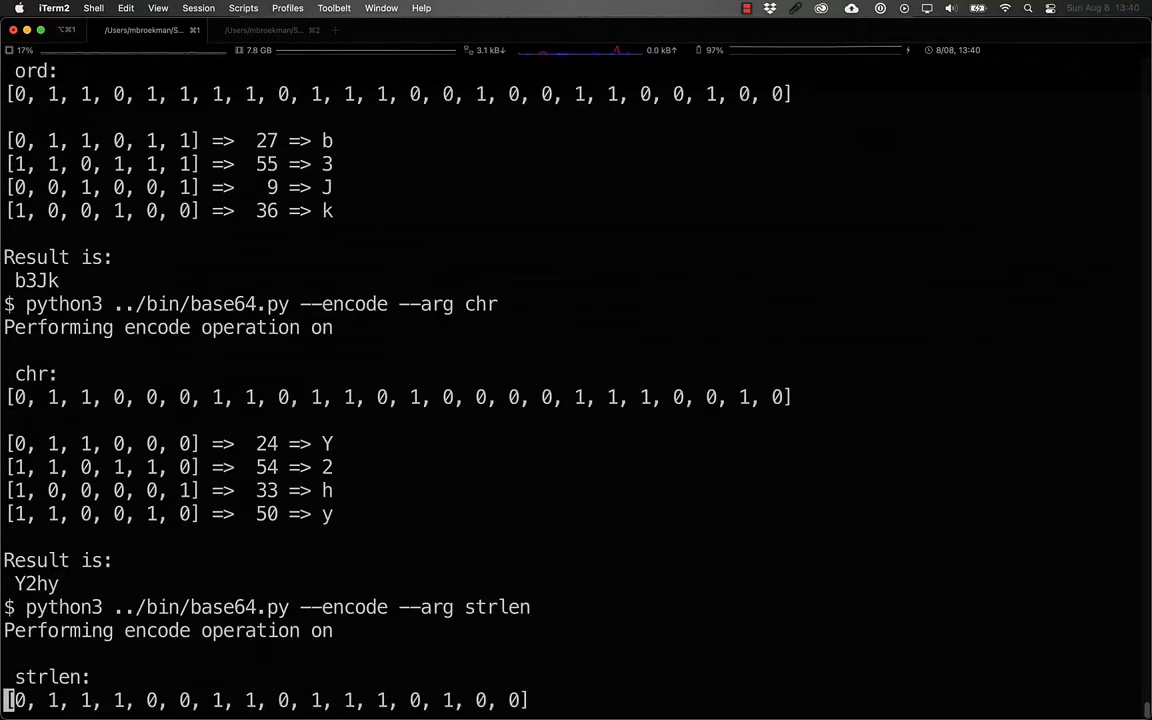
scroll("down", 3)
type("python3 ../bin/base64.py --encode --arg strrev")
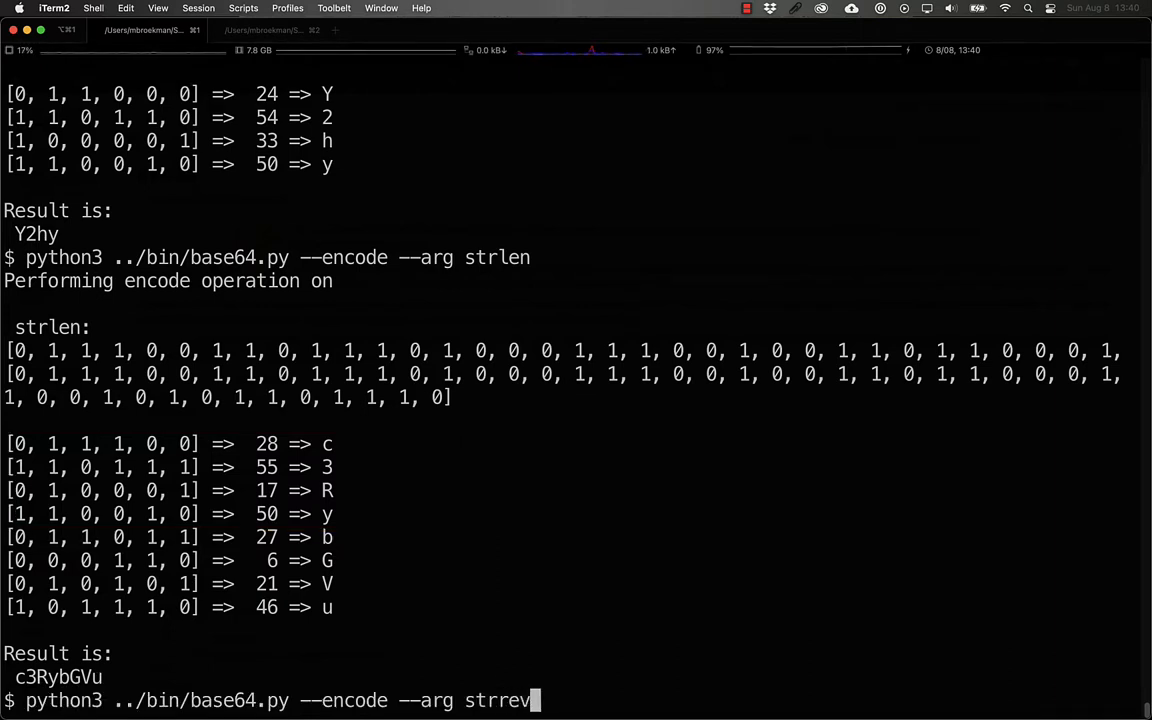
key("Return")
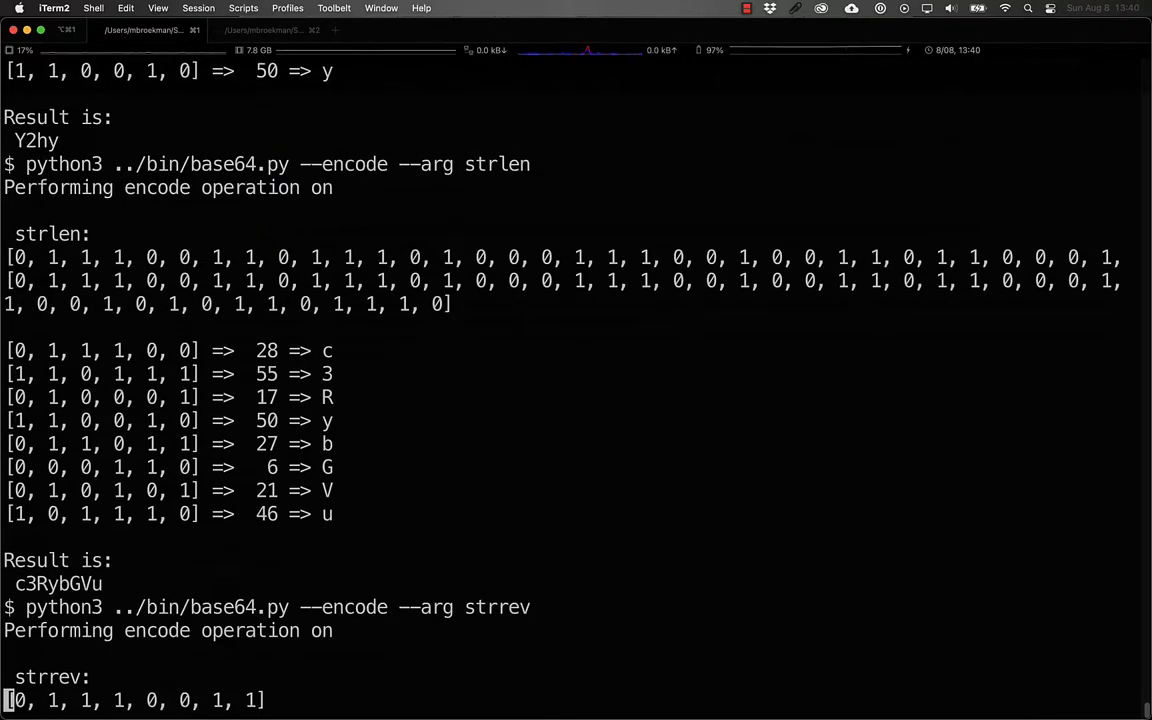
scroll("down", 3)
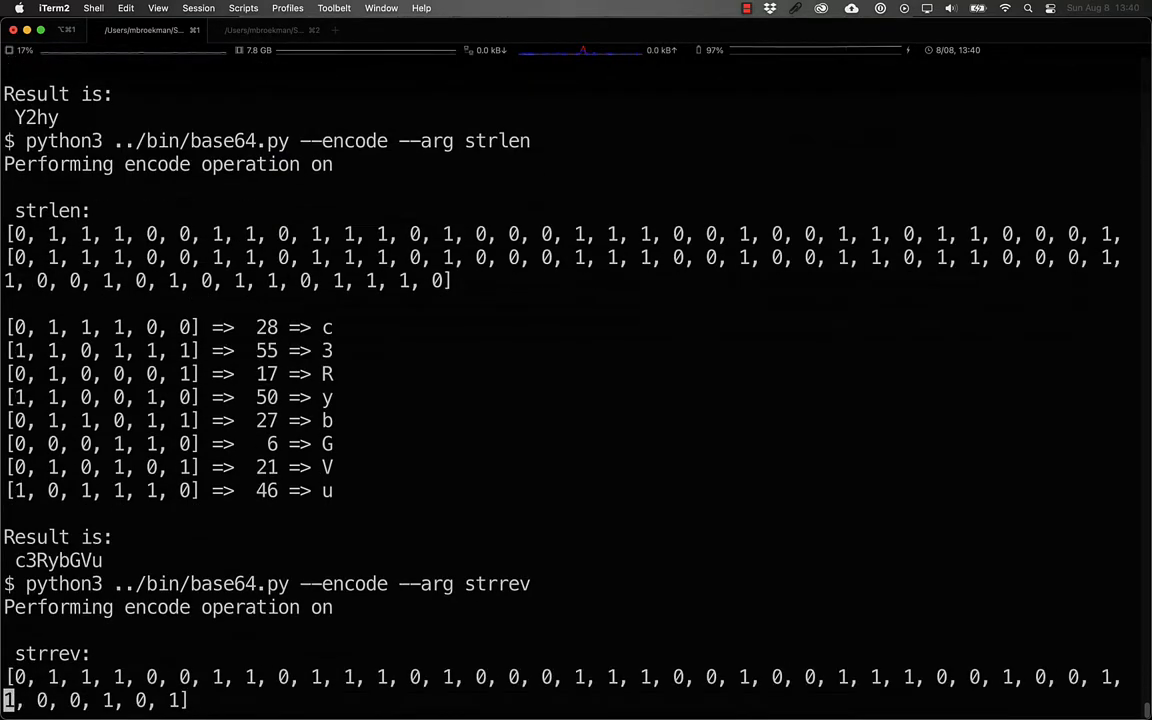
scroll("down", 3)
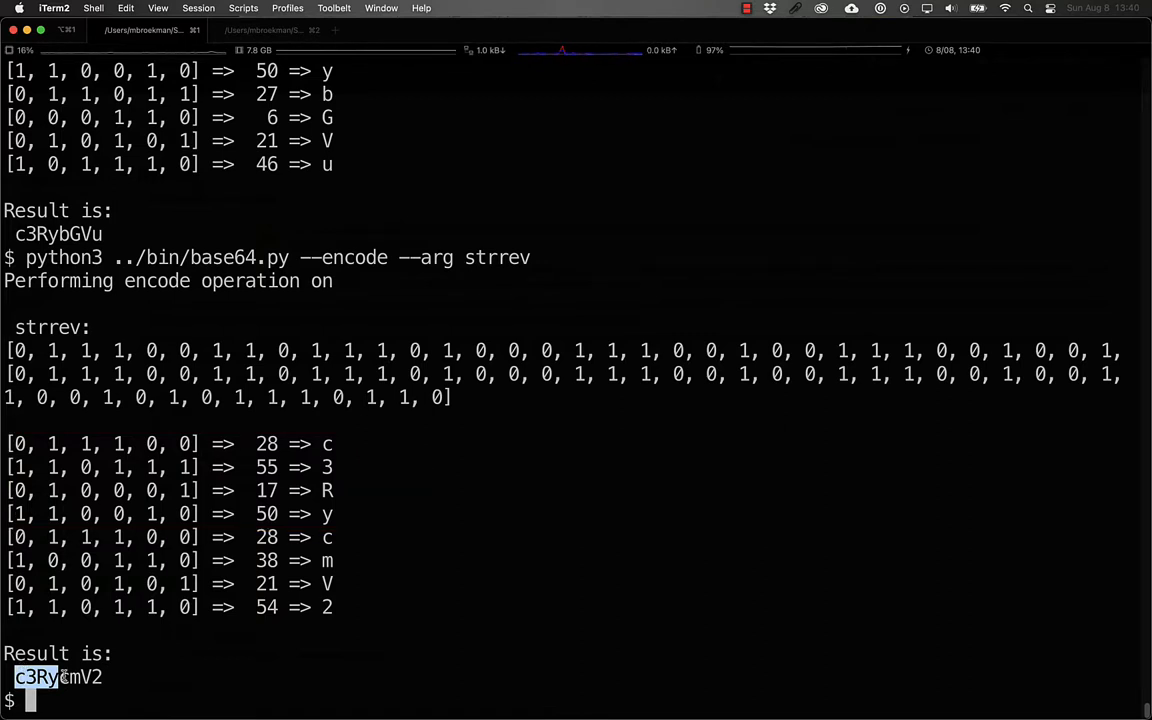
type("python3 ../bin/base64.py --encode --arg str_rot13")
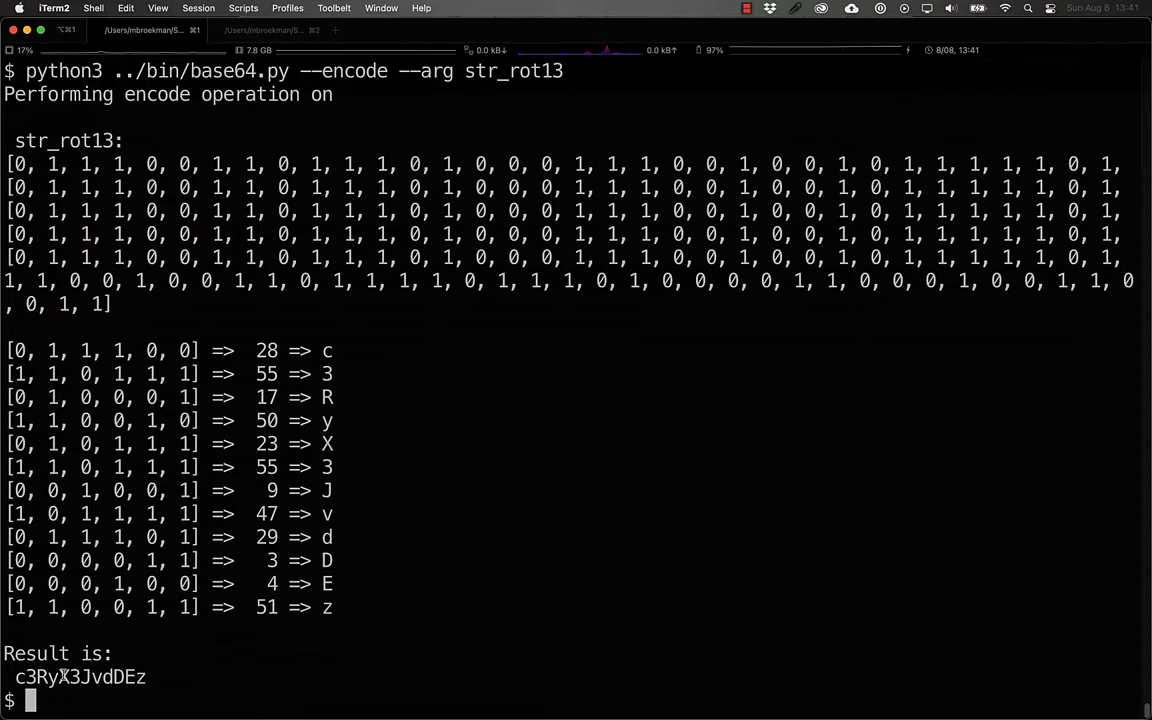
Page qindex.php with more to show its Base64 payload, then decode aHR0cDo.
type("more")
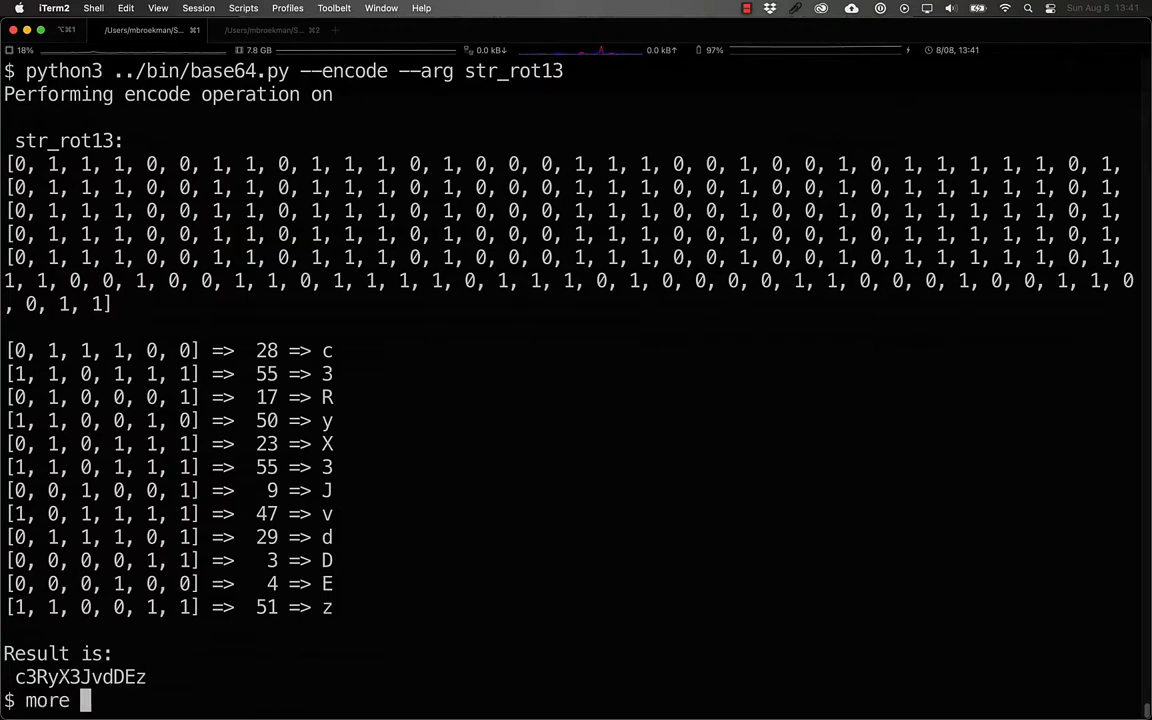
type("qindex.php")
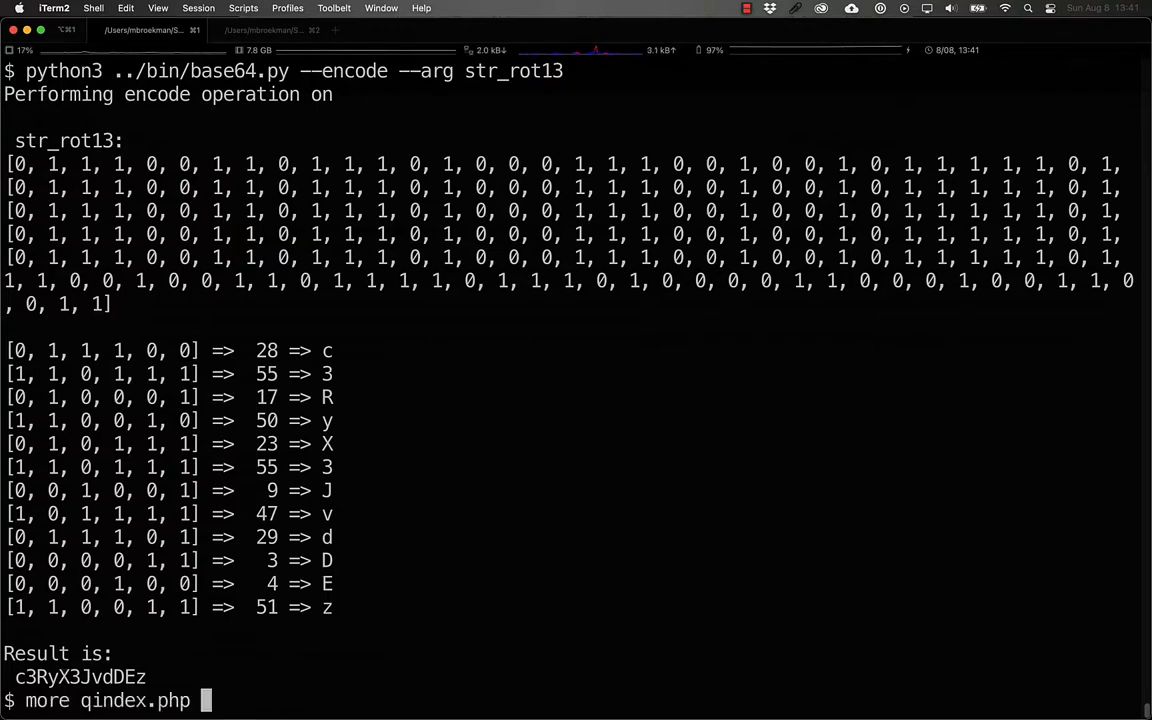
key("Return")
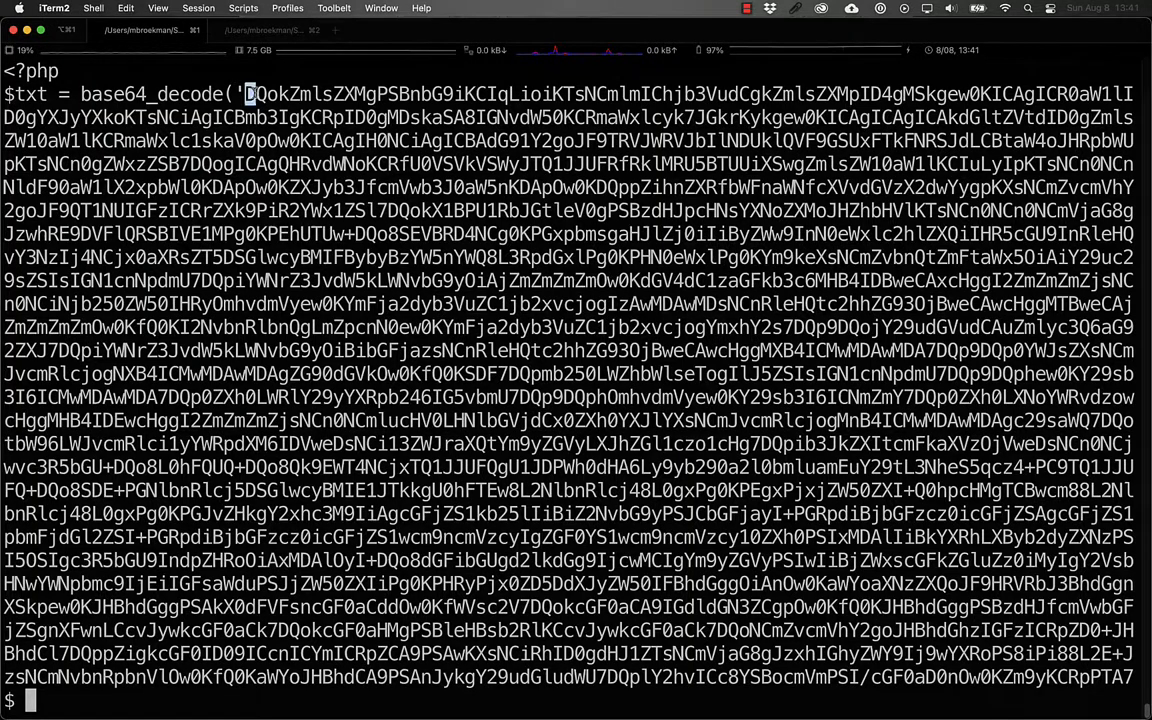
type("python3 ../bin/base64.py --decode --arg aHR0cDo")
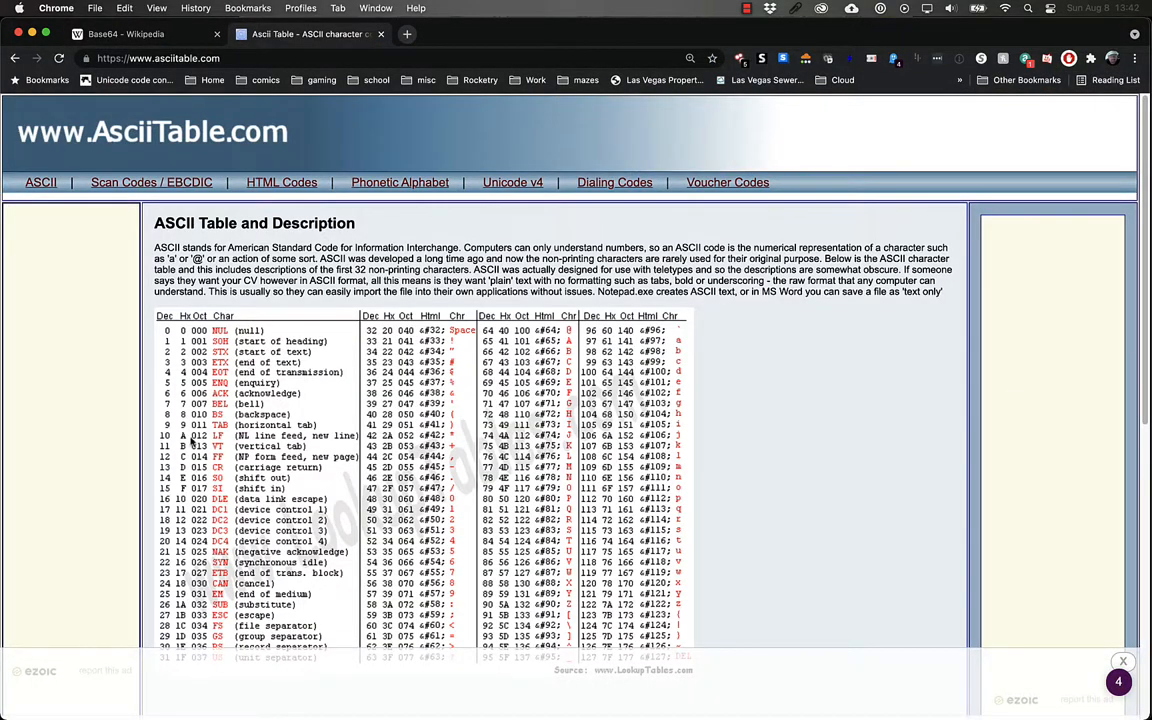
Scroll asciitable.com down to the table of character codes 0–127.
scroll("down", 3)
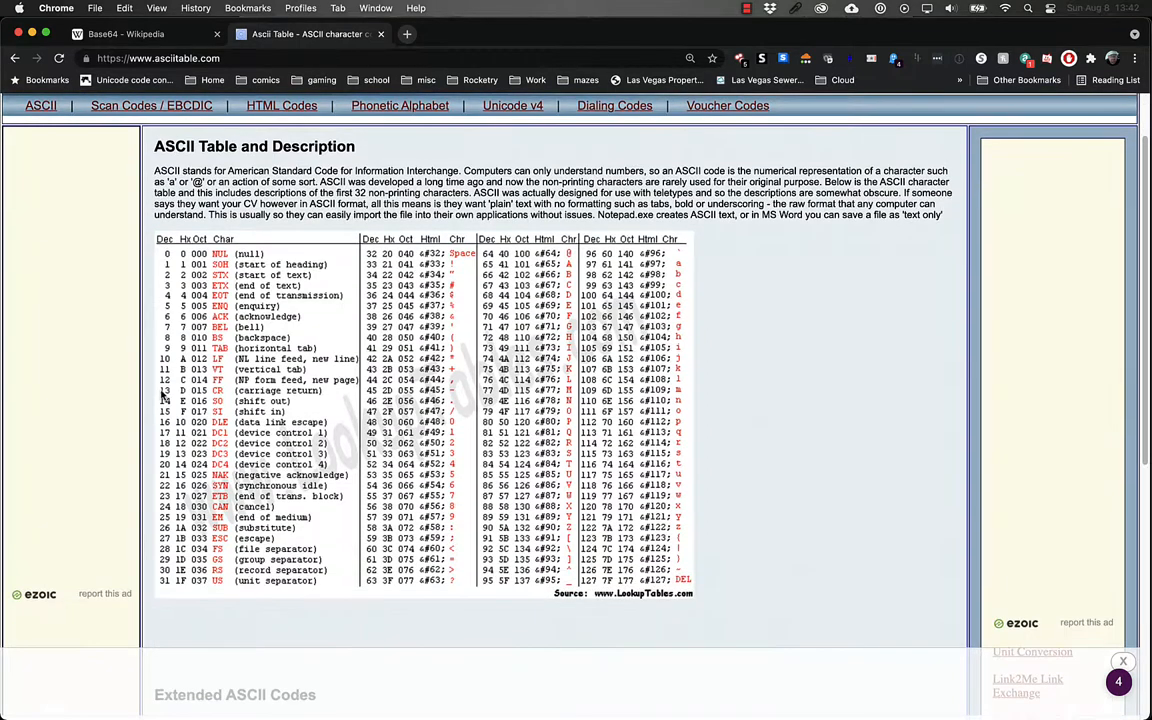
mouse_move(320, 390)
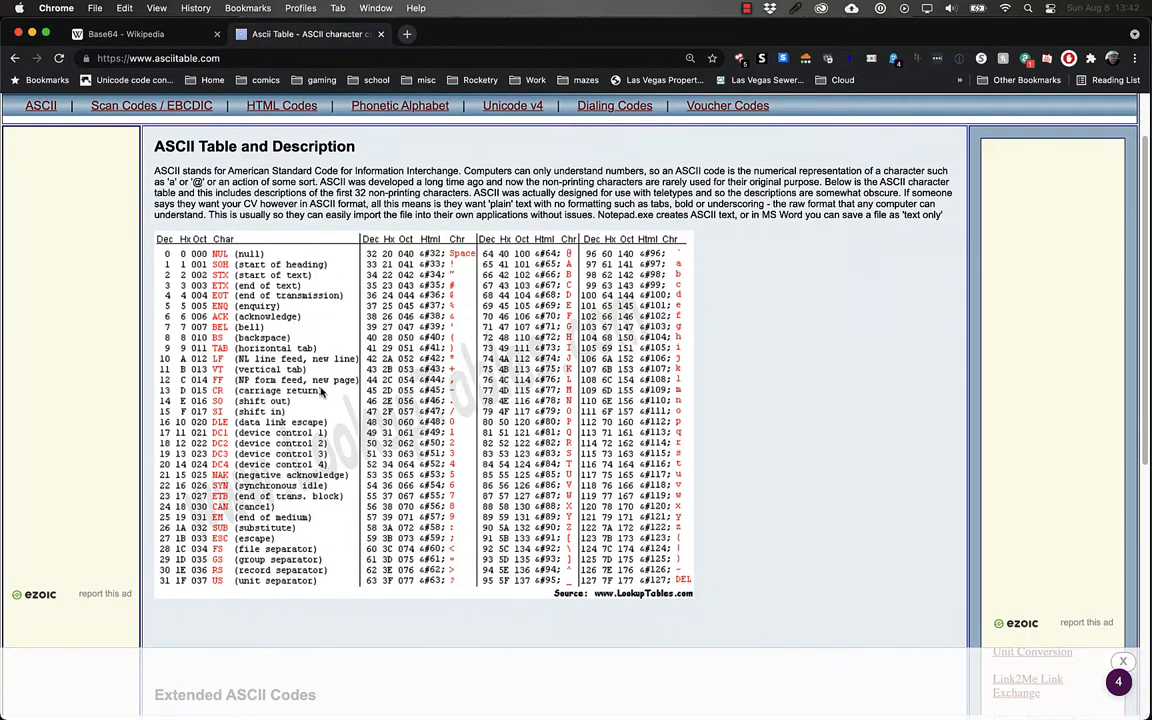
mouse_move(307, 363)
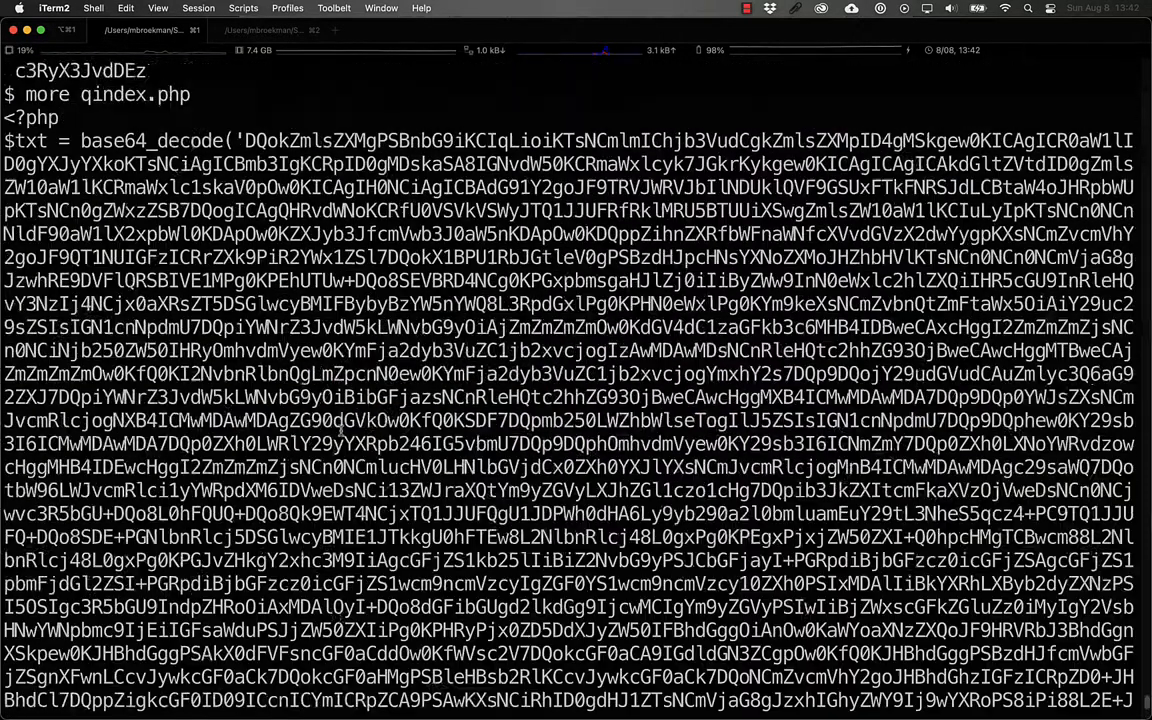
Scroll down through qindex.php's decoded PHP output to the file-permission formatting code.
scroll("down", 3)
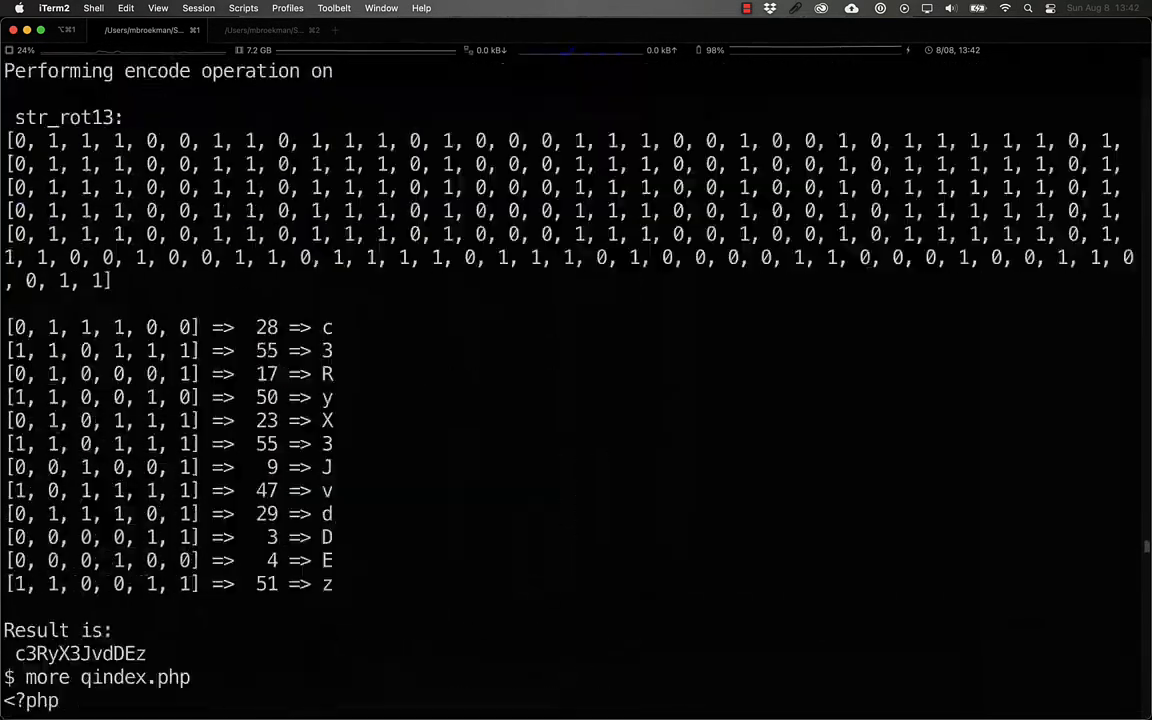
scroll("down", 3)
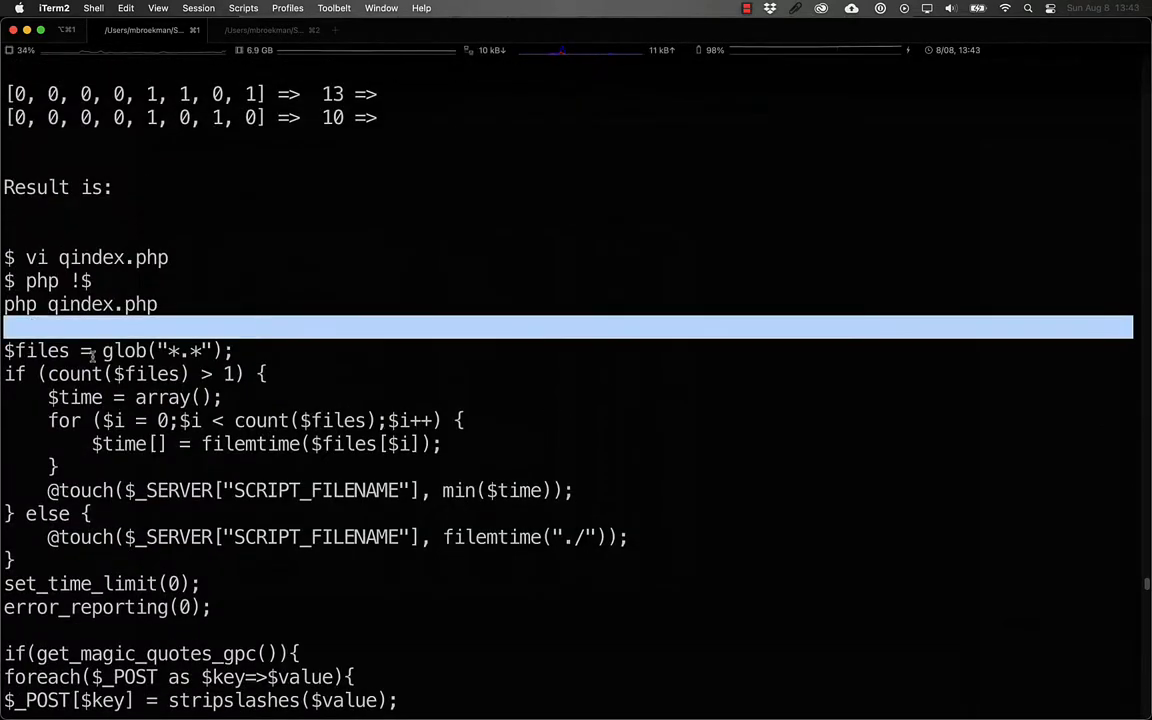
scroll("down", 3)
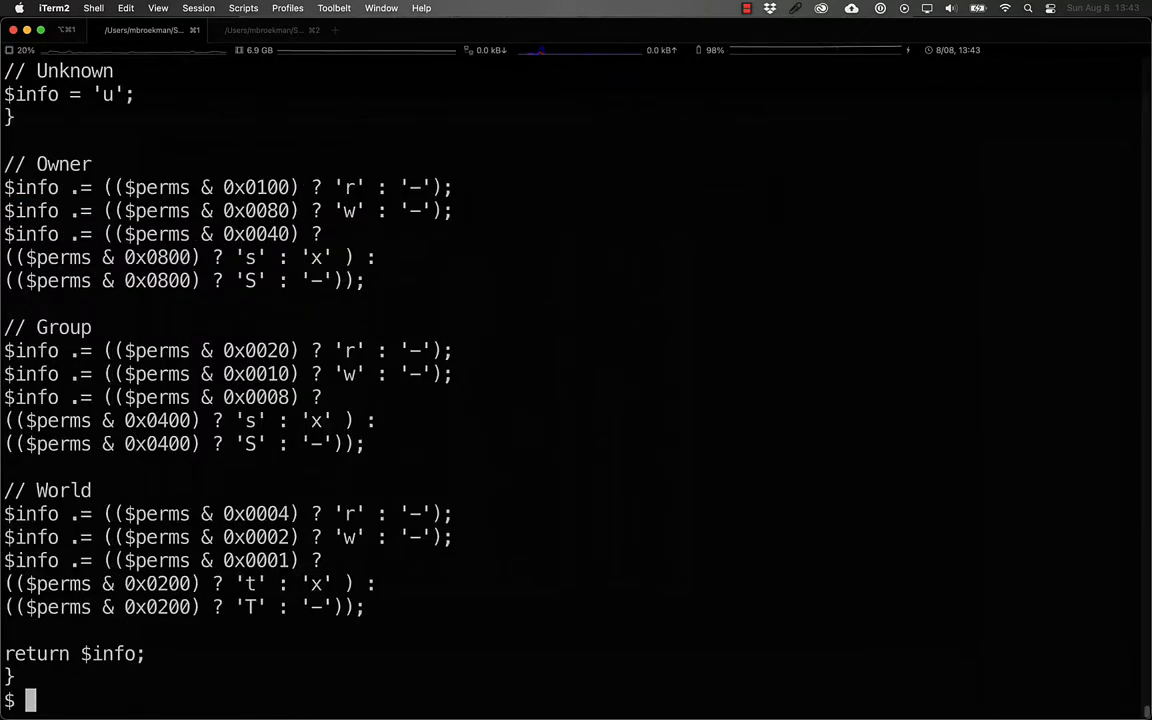
Open qindex.php in vi, then Base64-encode str_rot13 with base64.py.
type("vi qindex.php")
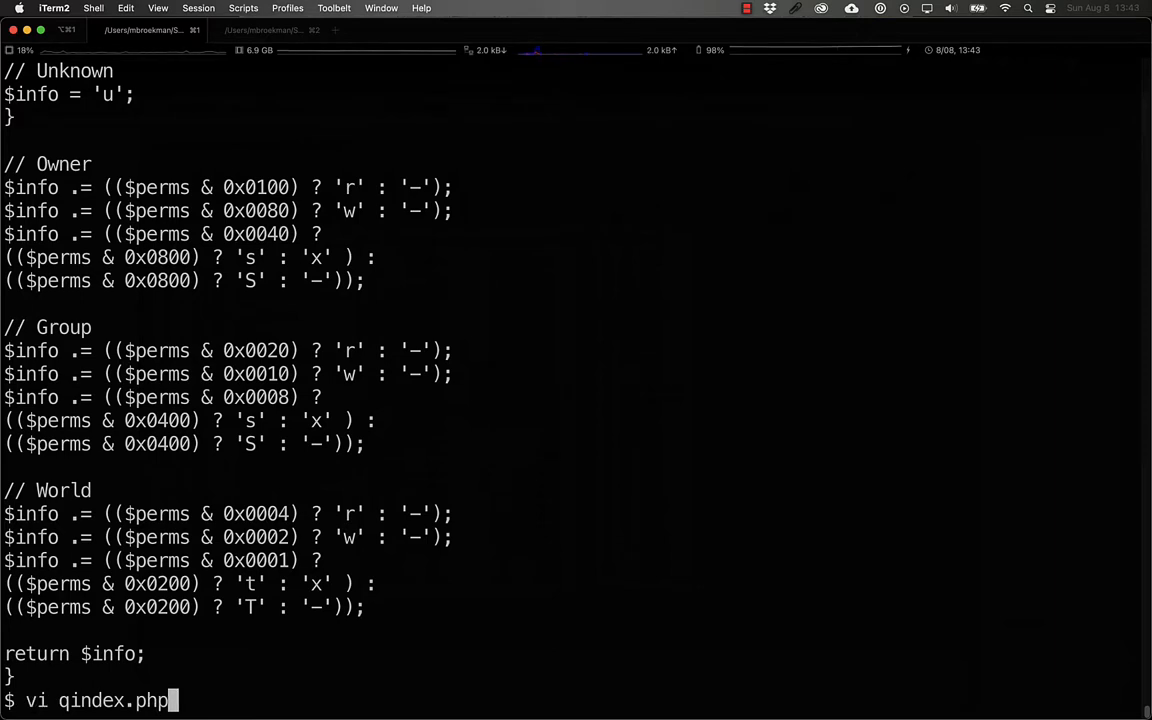
type("python3 ../bin/base64.py --encode --arg str_rot13")
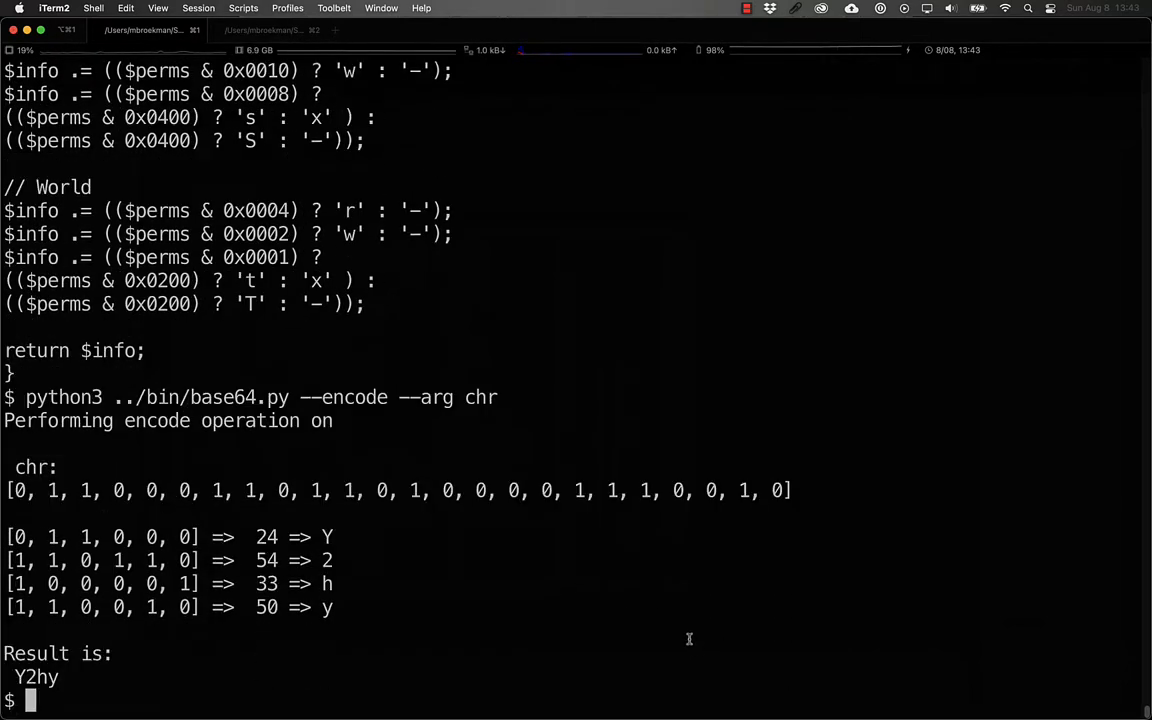
mouse_move(491, 462)
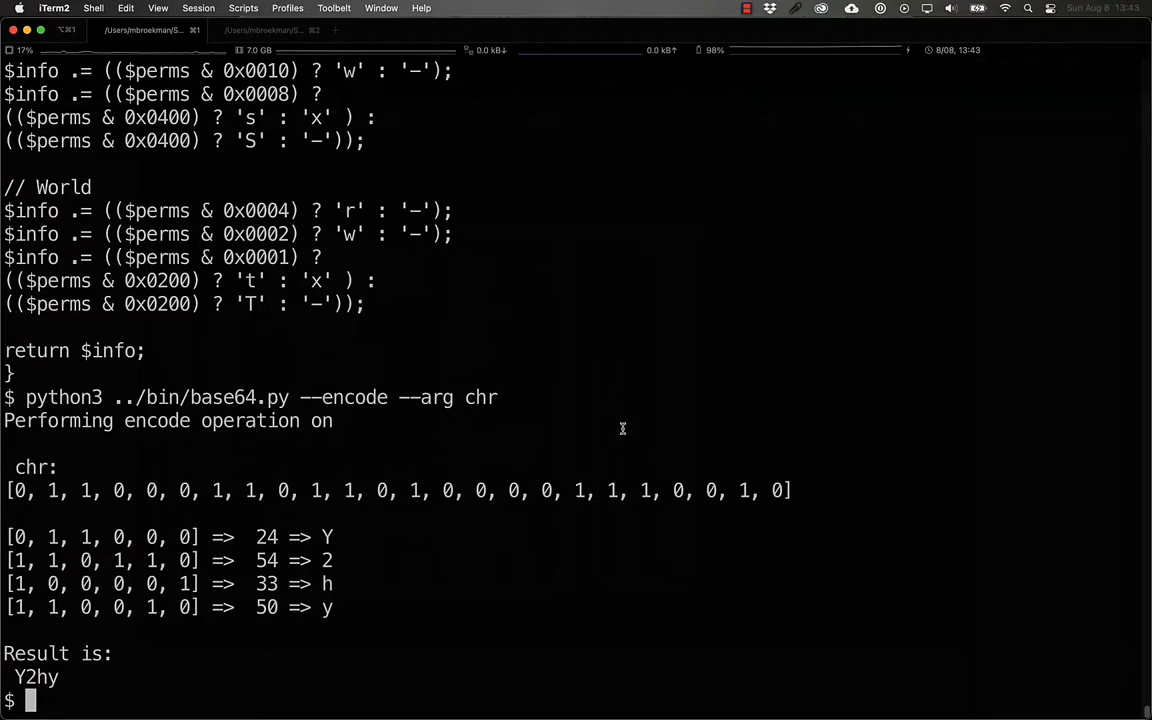
mouse_move(757, 495)
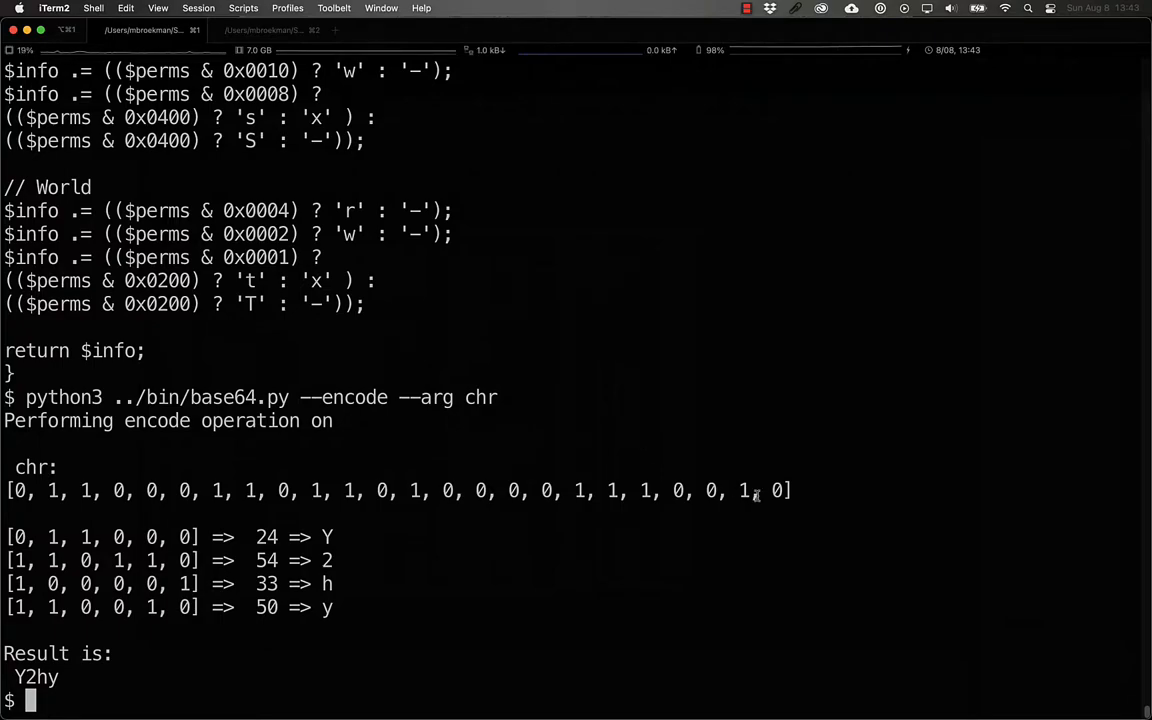